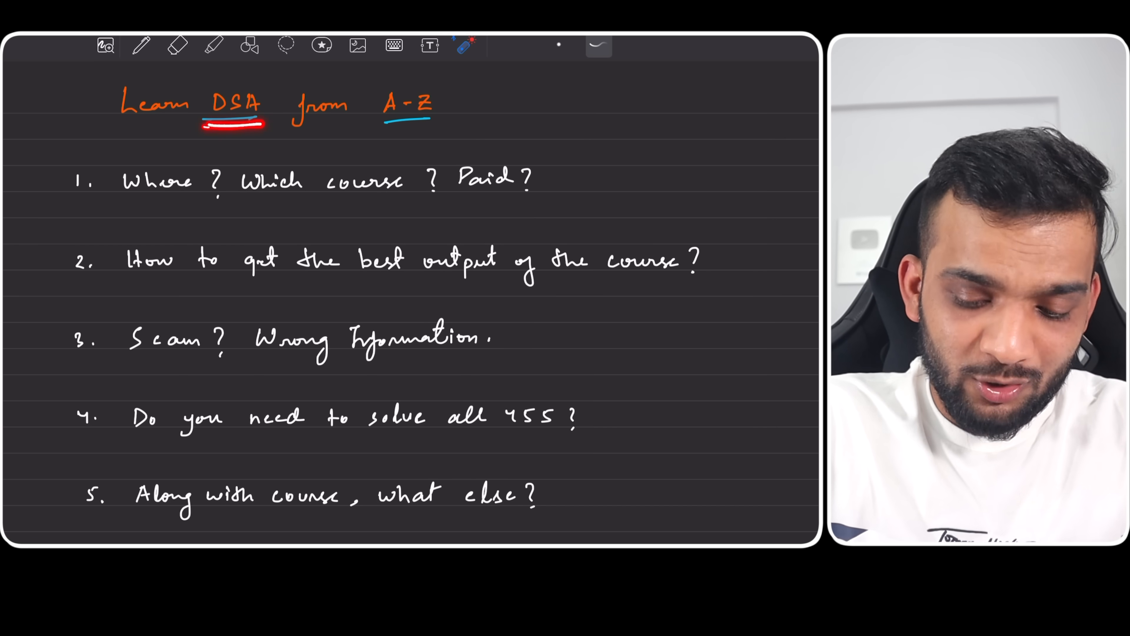
- Mark up the handwritten heading and first question, highlighting 'DSA' and 'Where'
drag(371, 126, 439, 126)
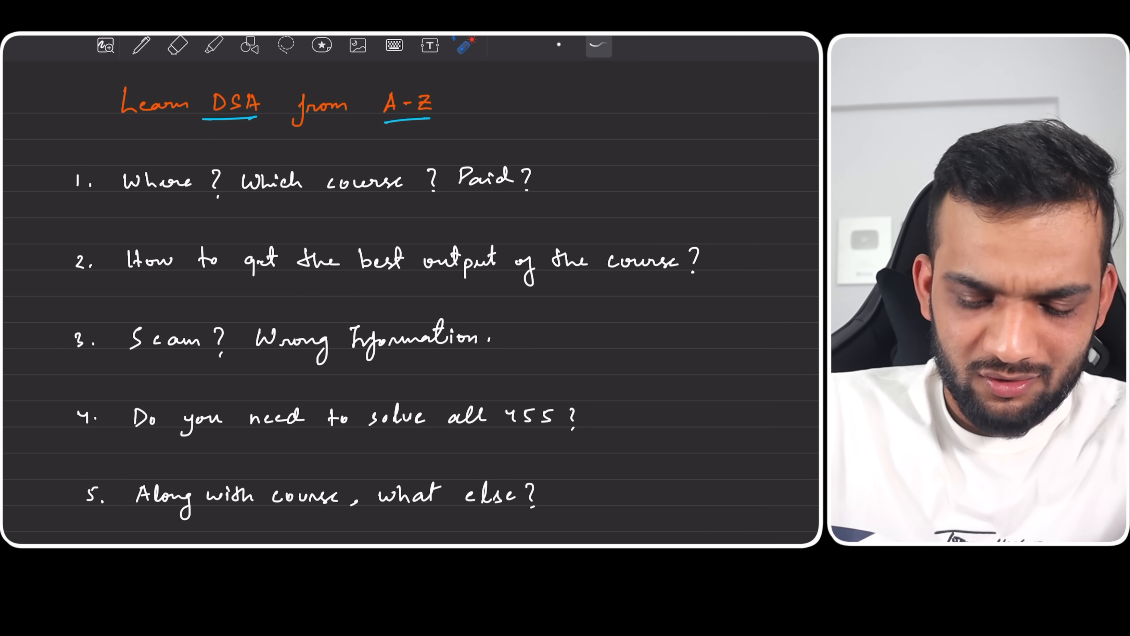
drag(129, 204, 195, 201)
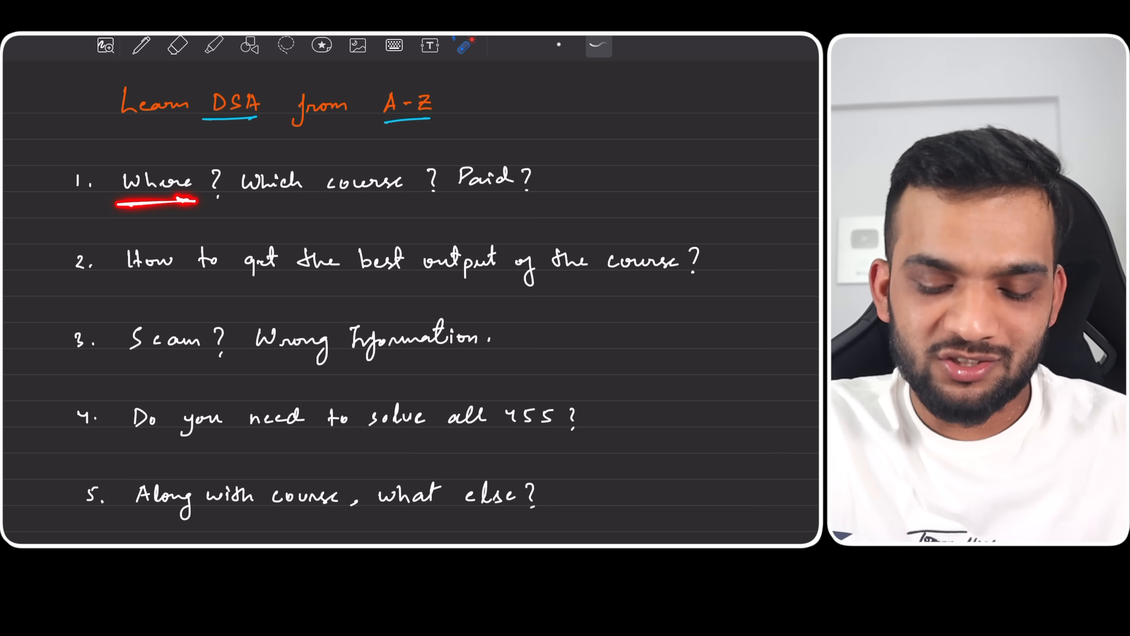
drag(152, 148, 260, 148)
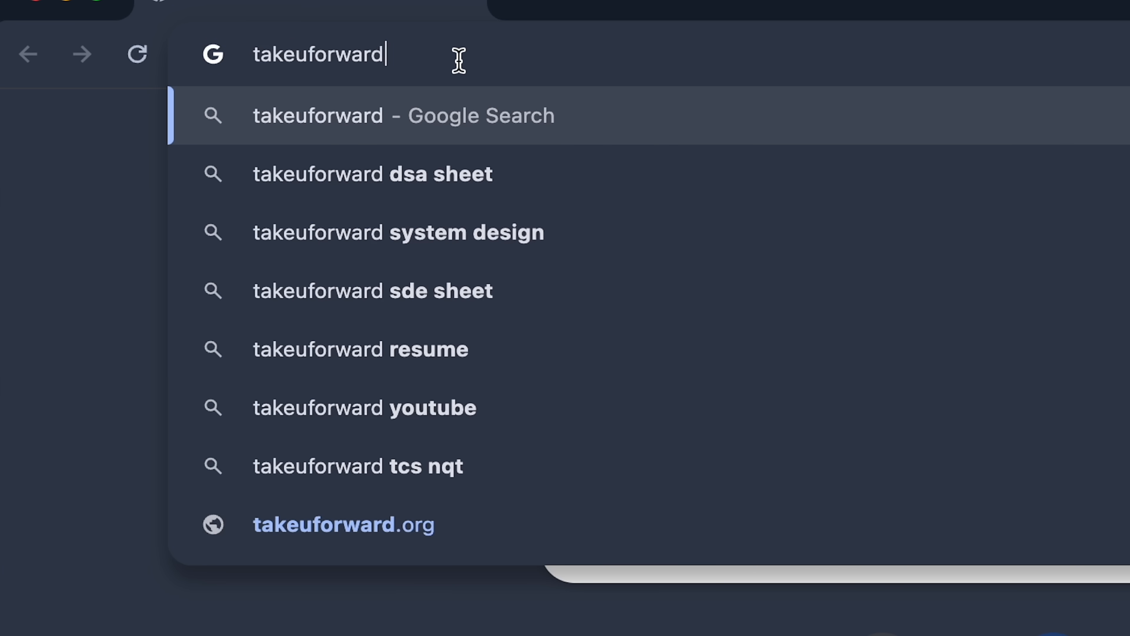
- Load takeuforward.org and open the Strivers A-Z DSA Course sheet showing 0/455 progress
click(344, 525)
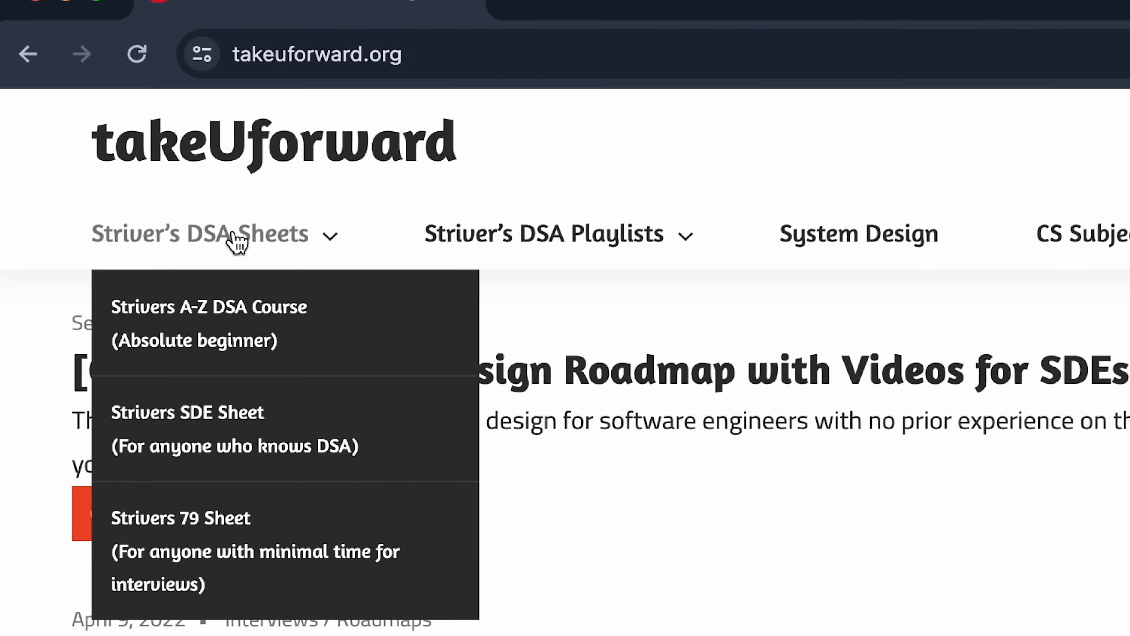
click(209, 323)
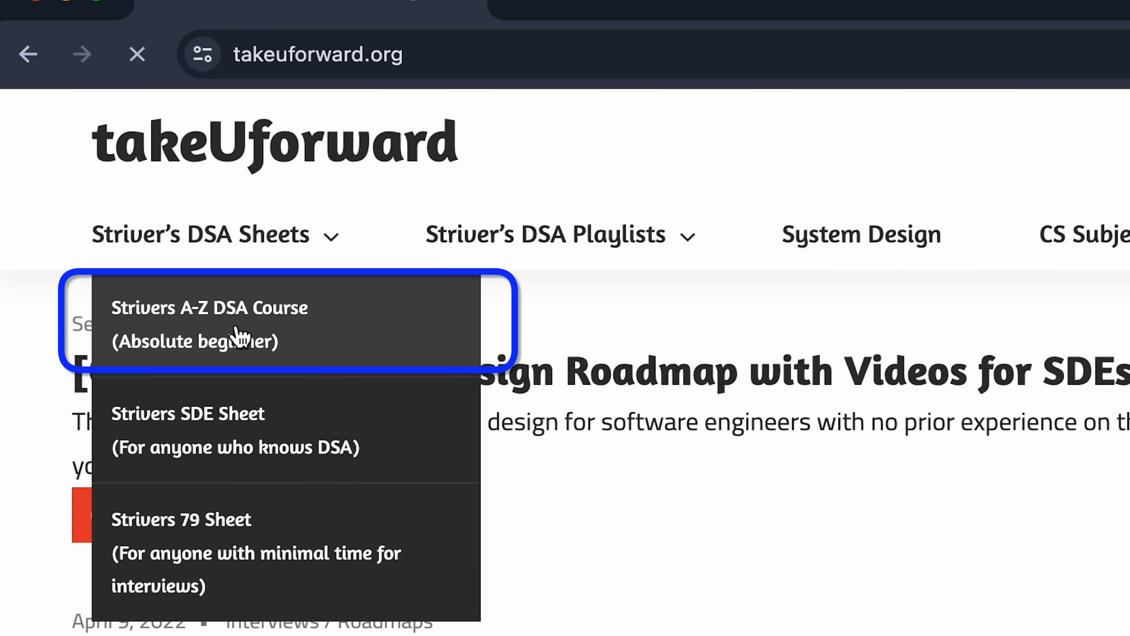
click(209, 323)
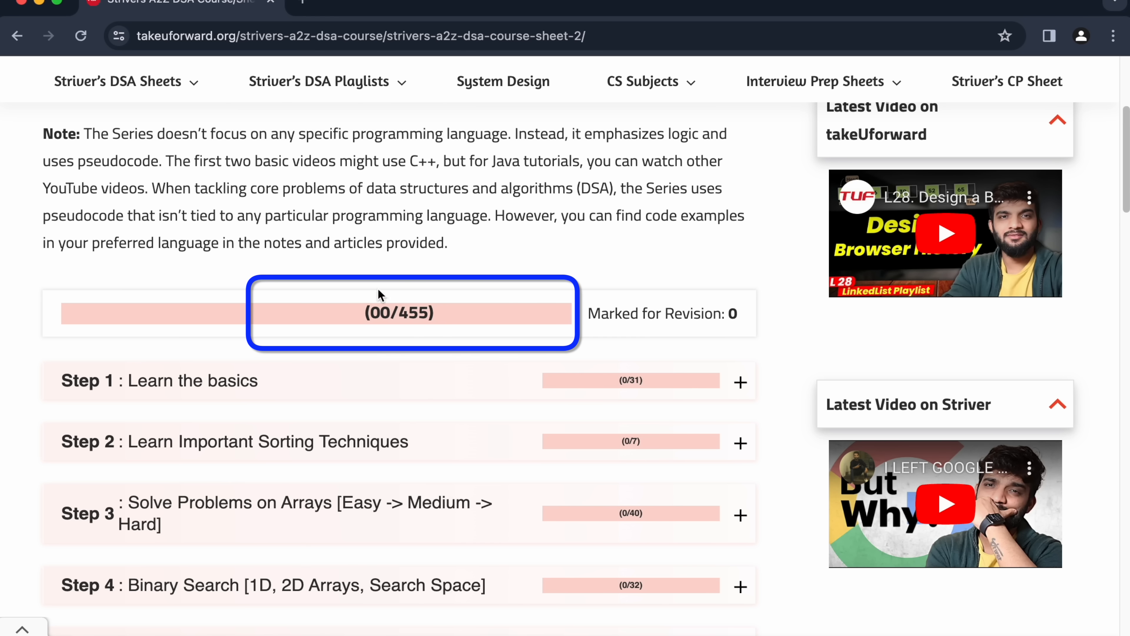
scroll(down, 3)
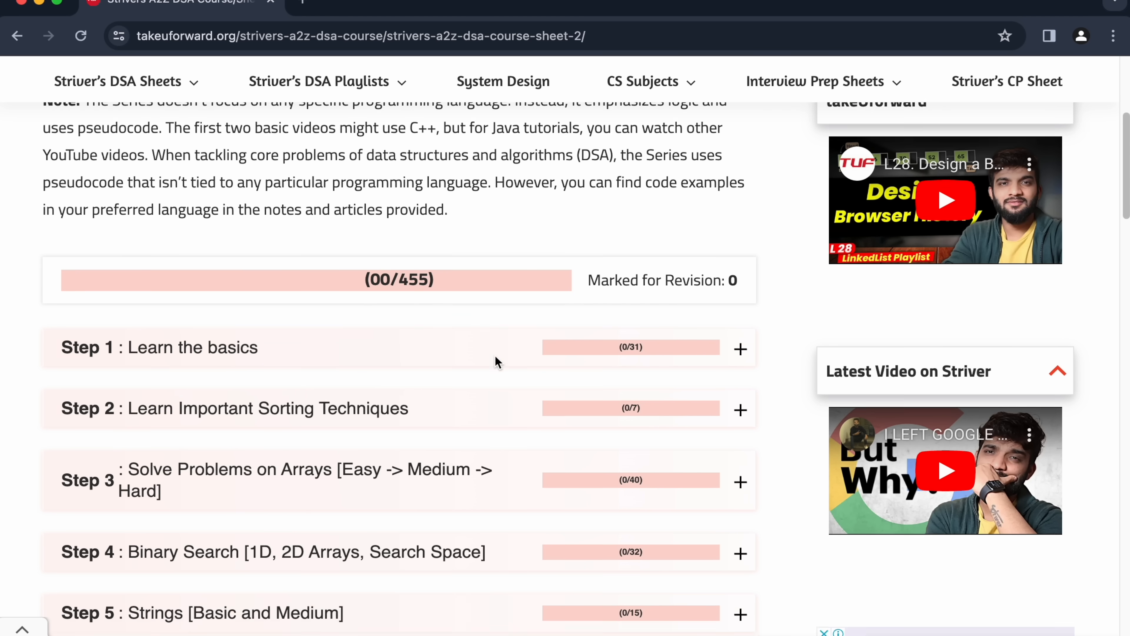
- Expand the Arrays step to view its sub-levels, then collapse it and browse the remaining steps
click(739, 482)
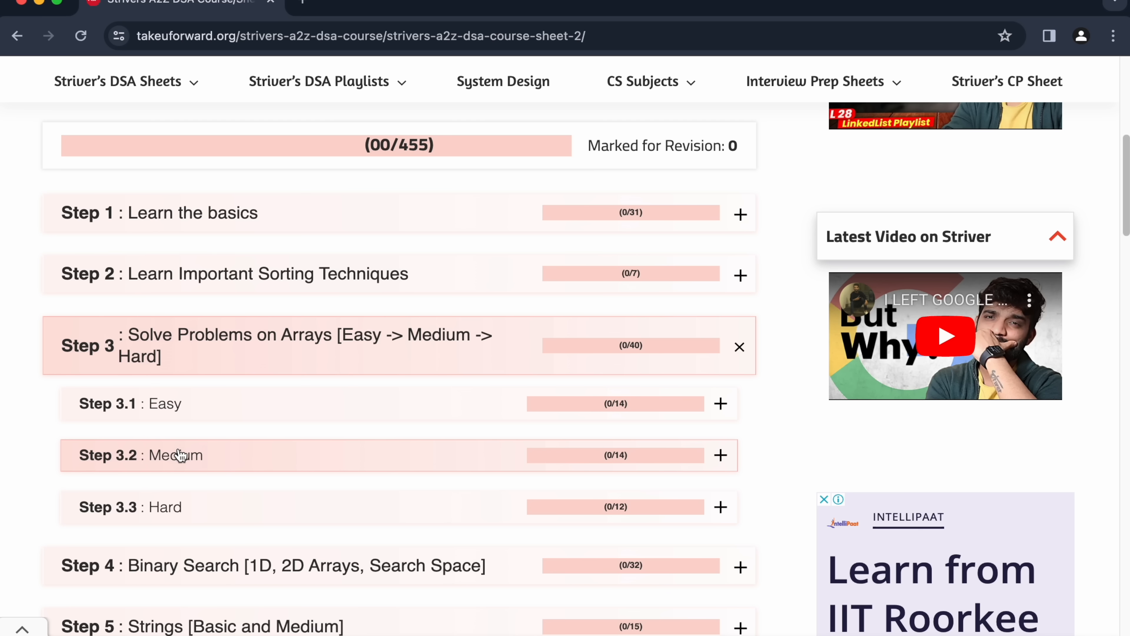
mouse_move(173, 507)
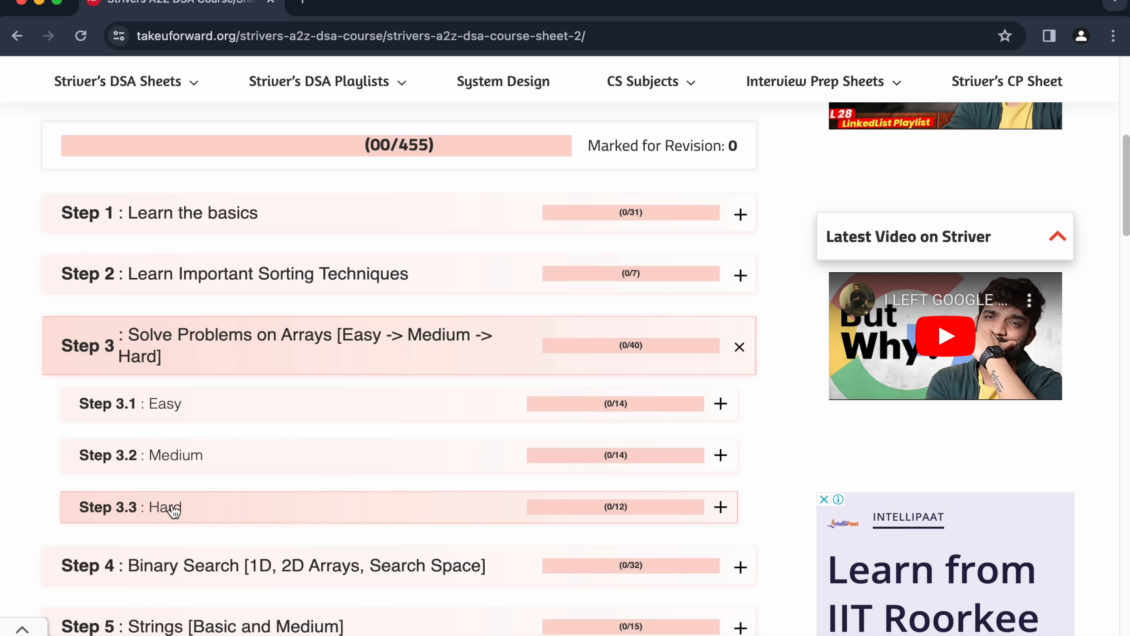
click(738, 346)
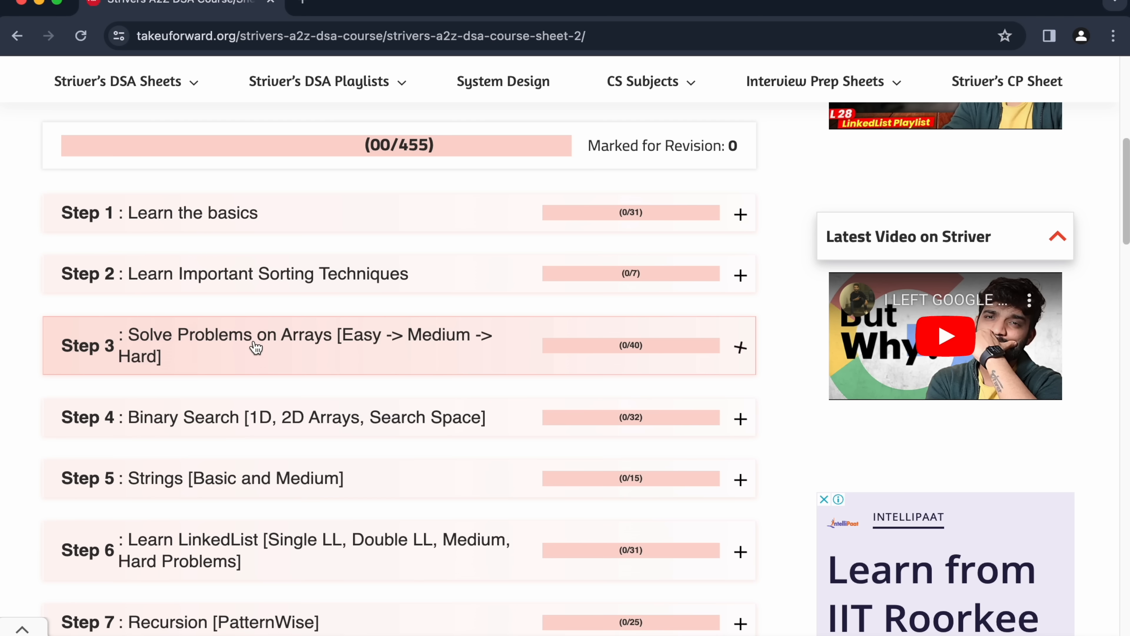
scroll(down, 3)
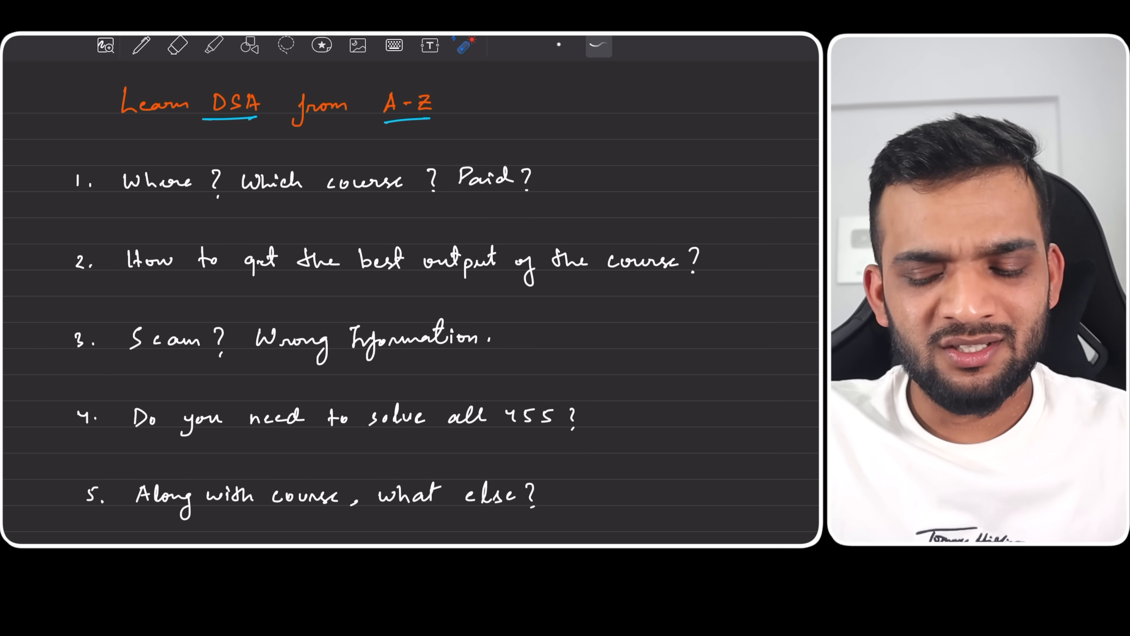
drag(458, 199, 508, 199)
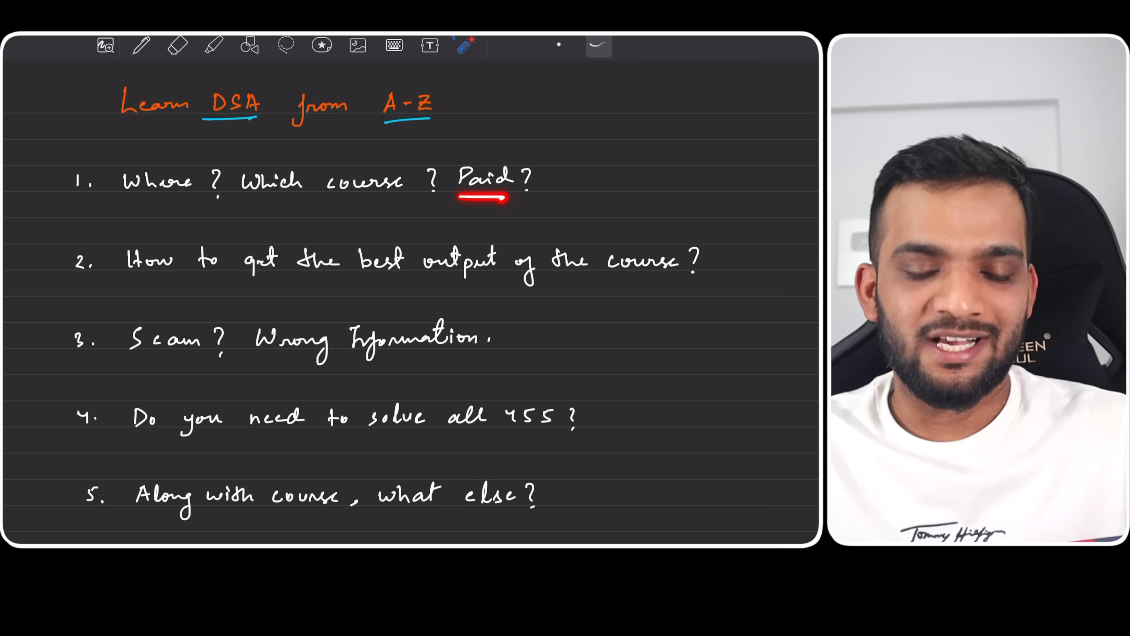
click(176, 45)
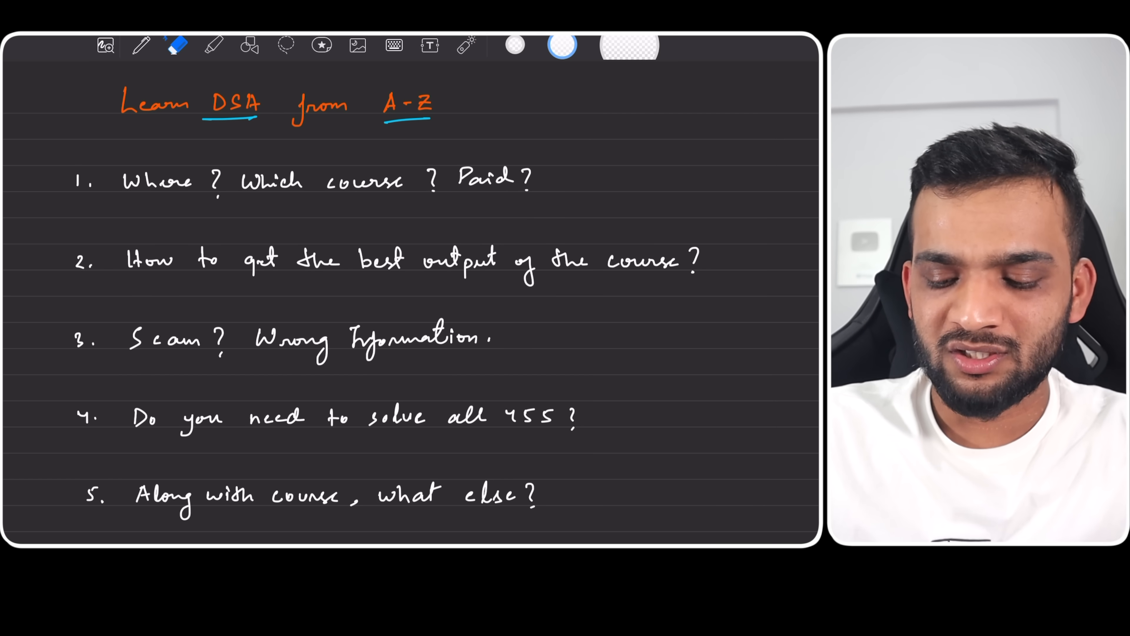
drag(367, 288, 472, 288)
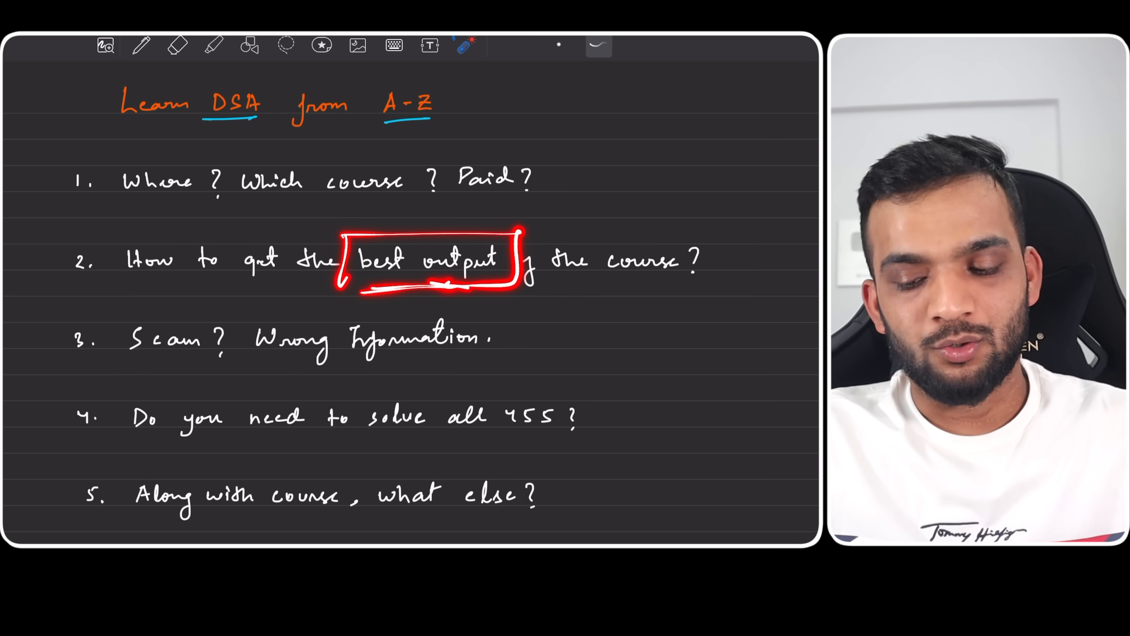
scroll(down, 3)
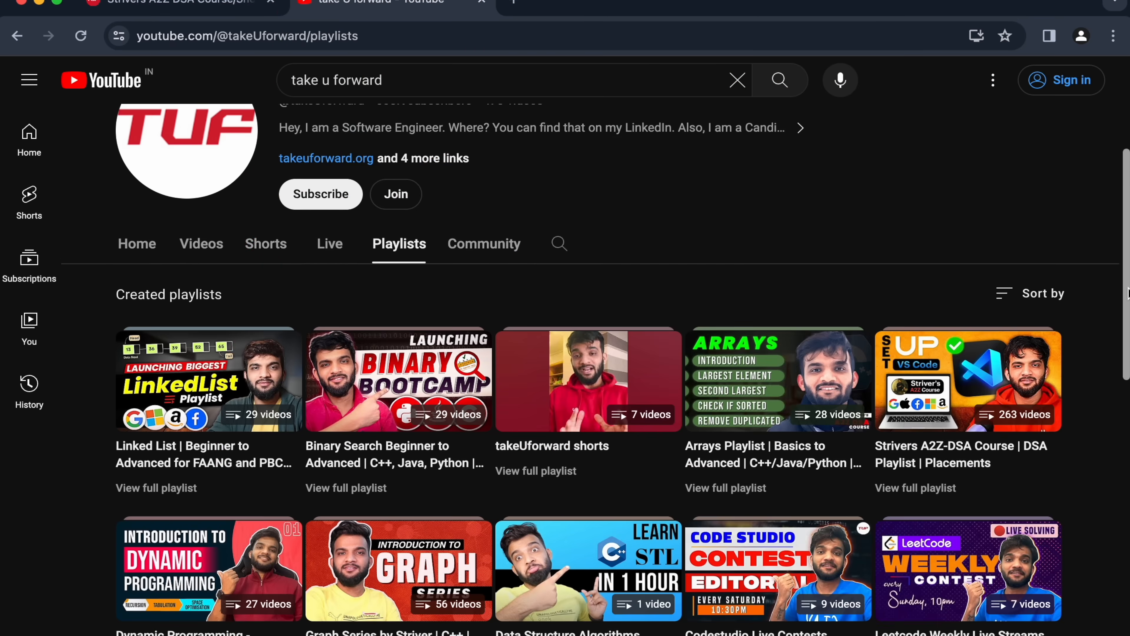
- Scroll through the takeUforward channel's playlists, including the A2Z-DSA course playlist
scroll(down, 3)
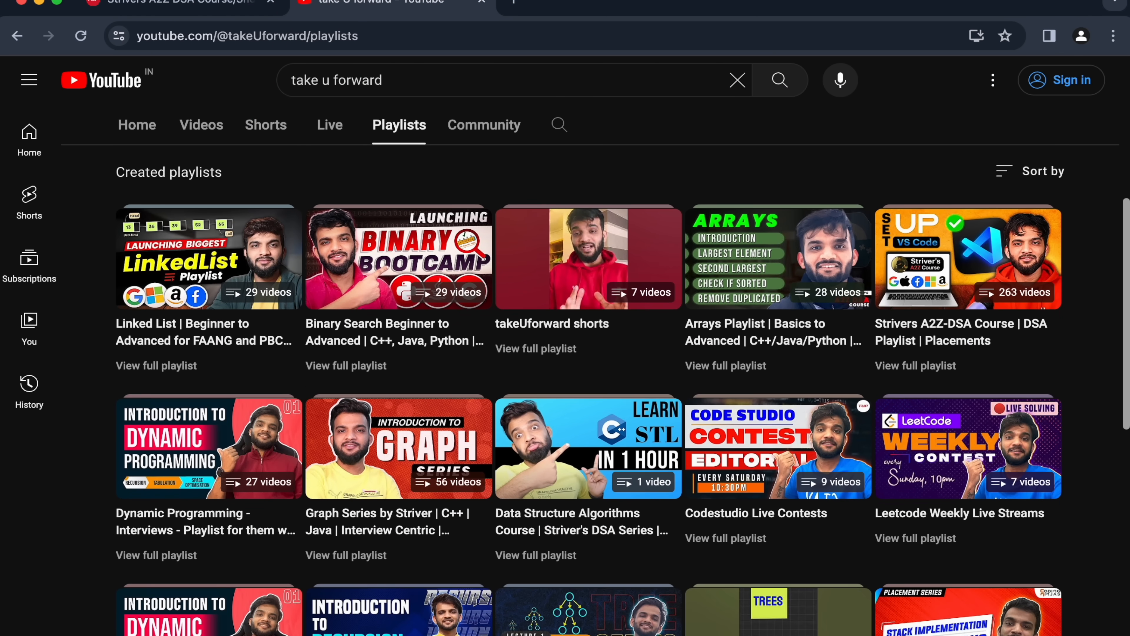
scroll(down, 3)
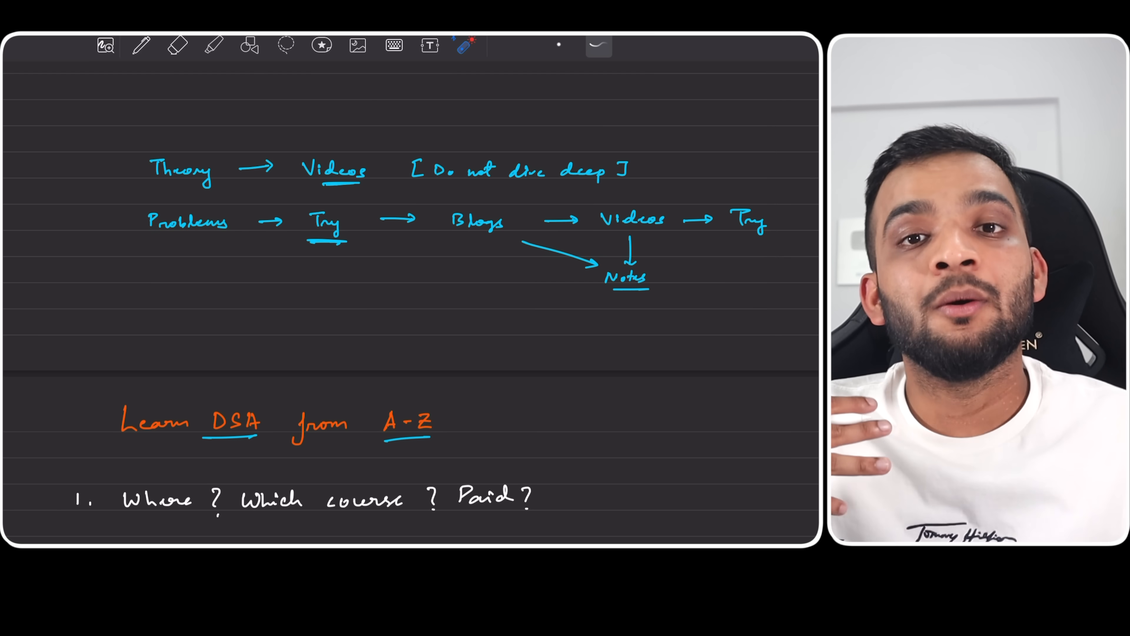
drag(389, 189, 292, 193)
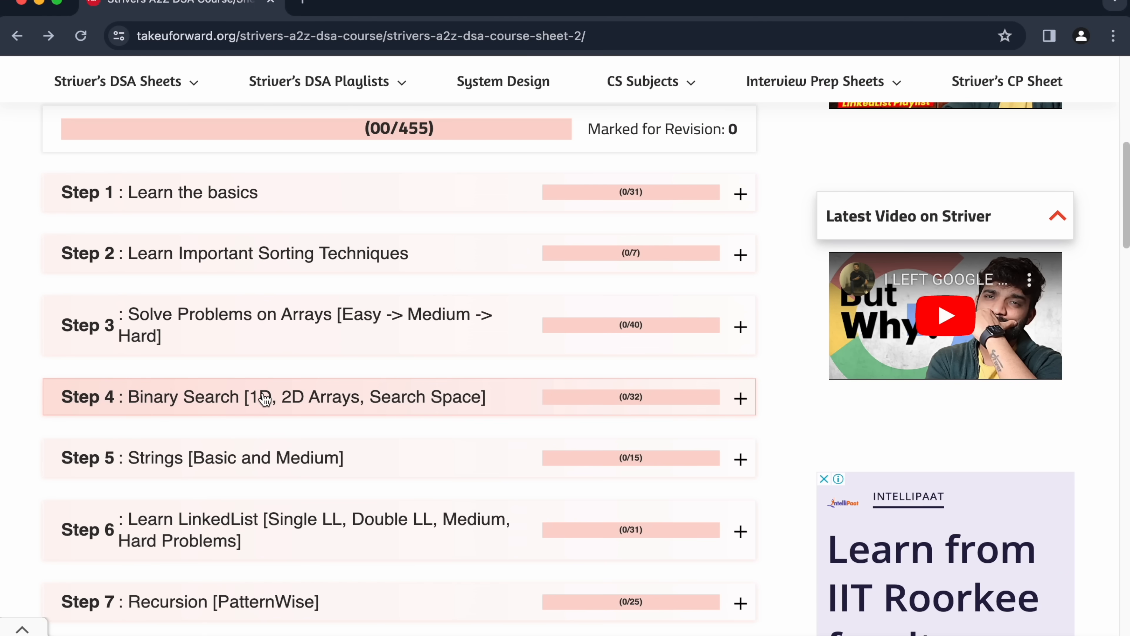
- Expand Binary Search, view its first problem on LeetCode, return and expand the linked list problems
click(739, 397)
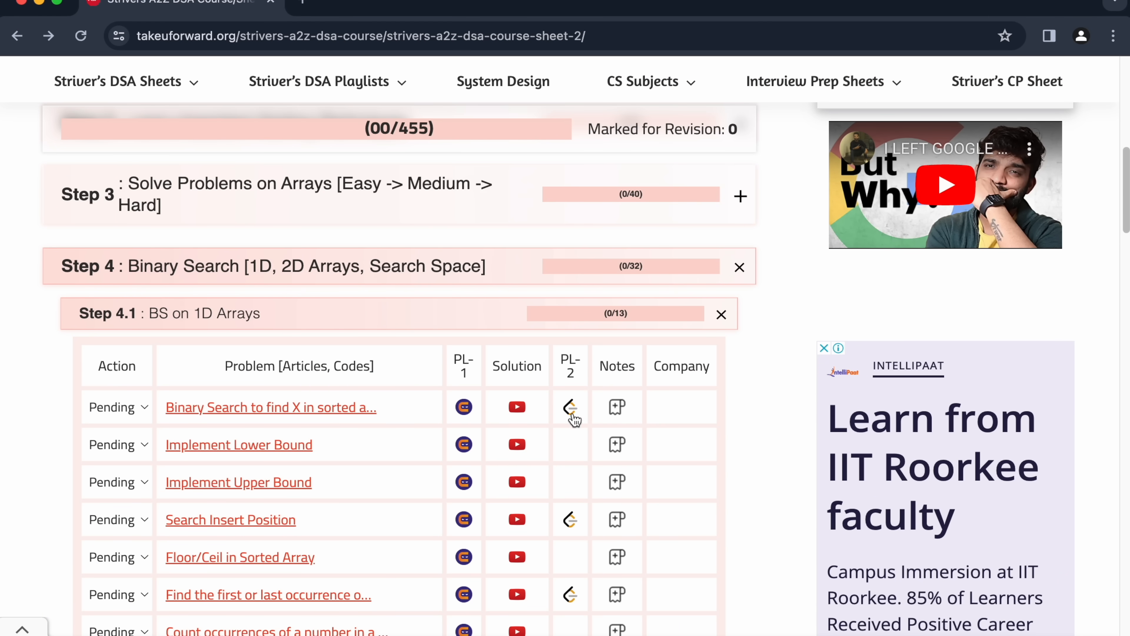
click(570, 407)
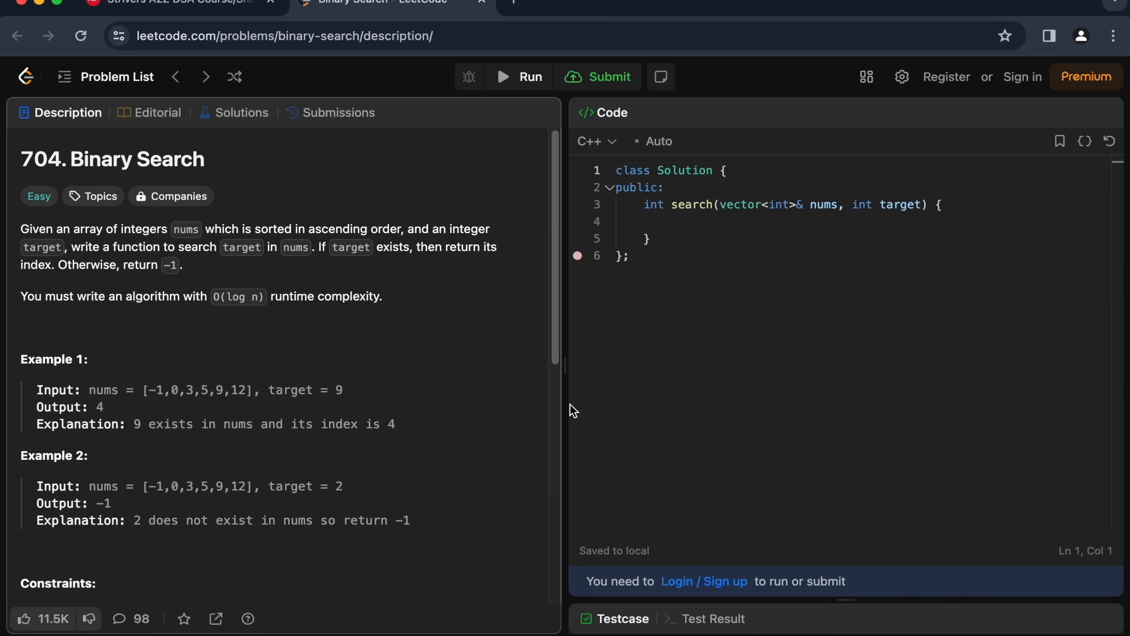
mouse_move(580, 460)
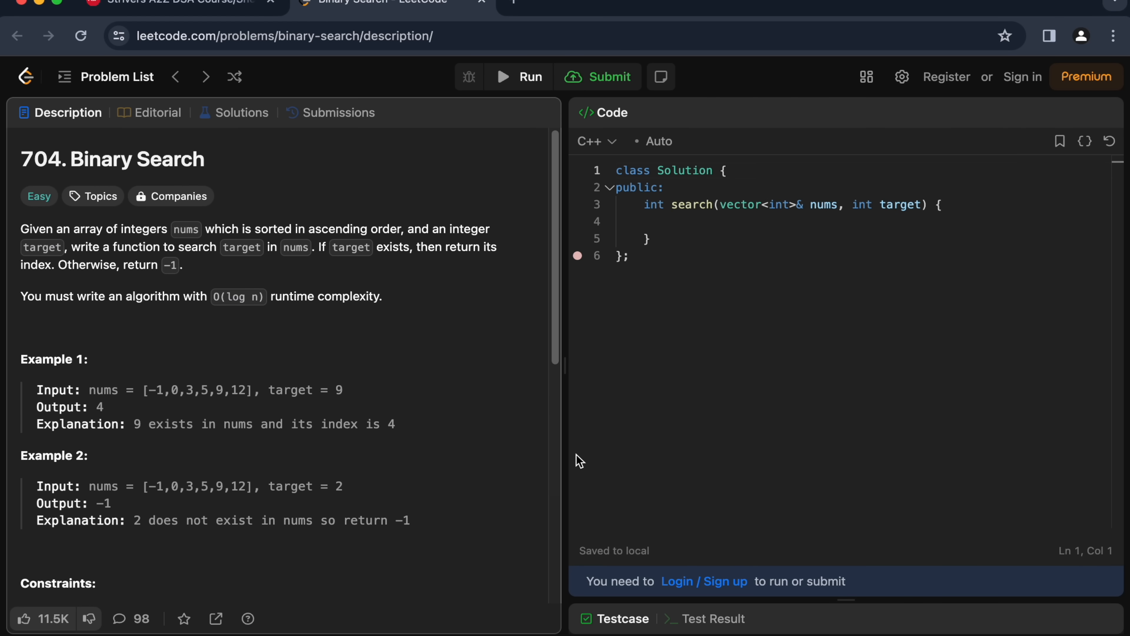
mouse_move(591, 420)
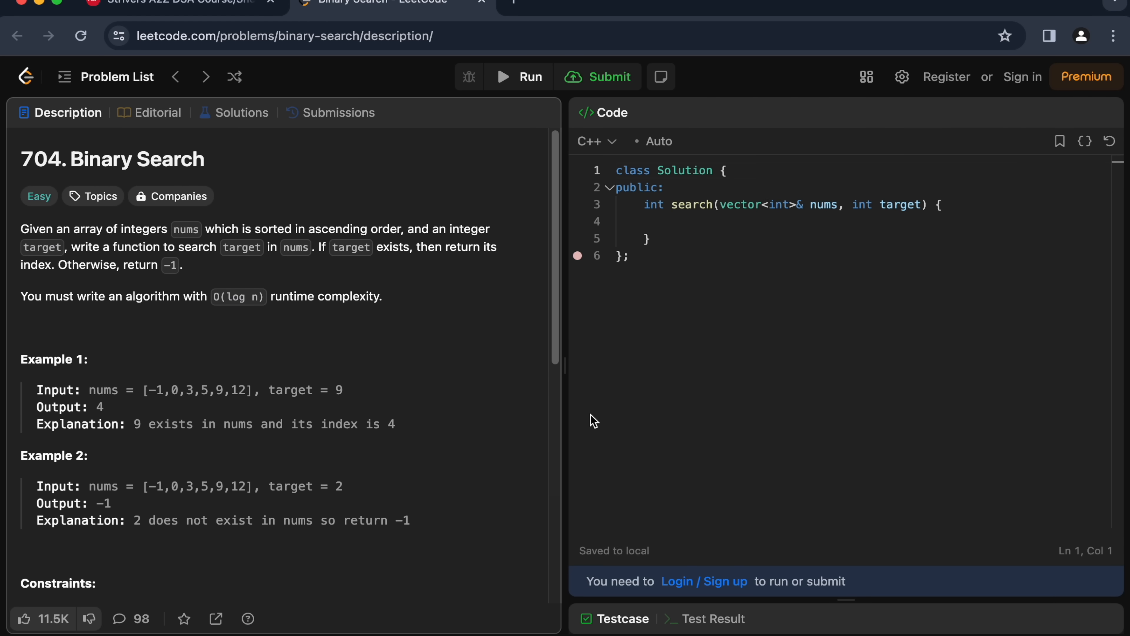
click(173, 3)
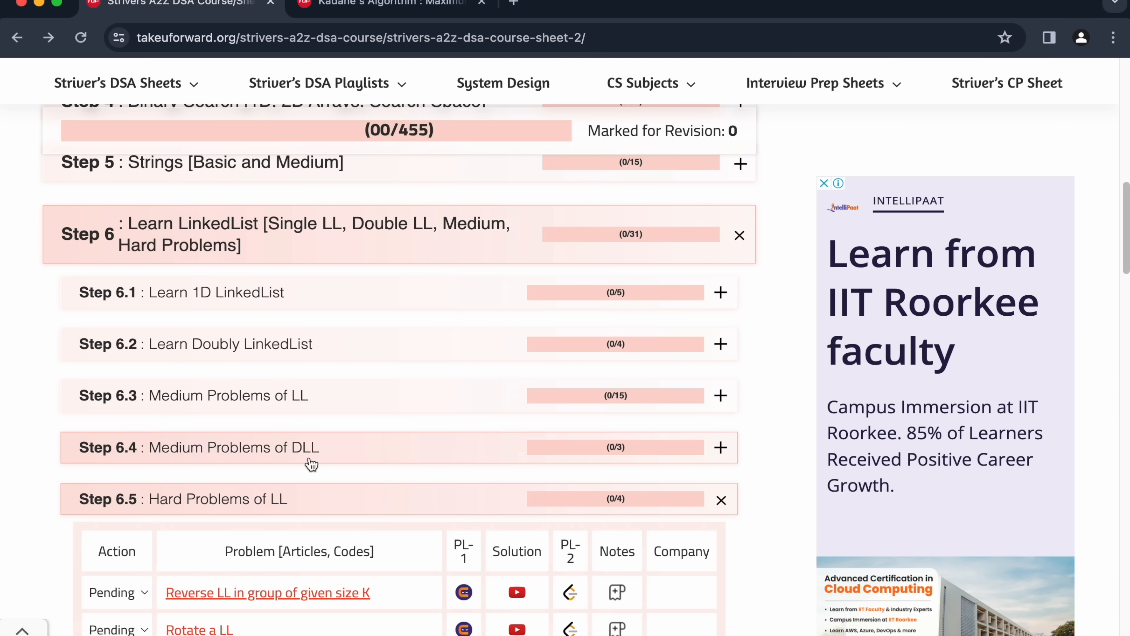
click(267, 592)
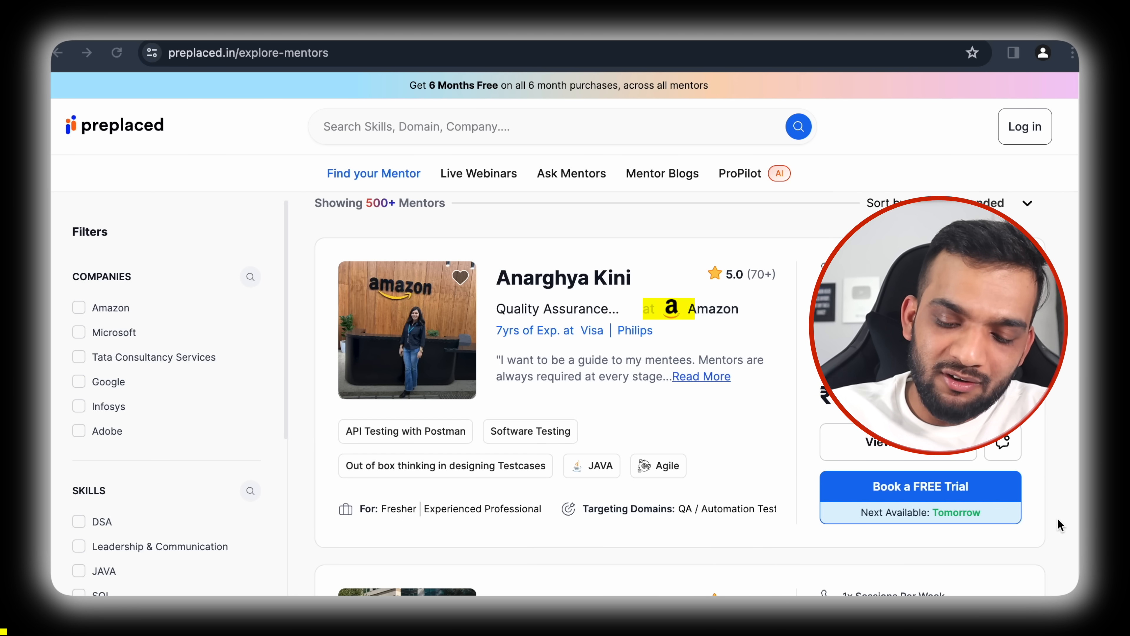
- Scroll through Preplaced's explore-mentors page down to the 1:1 mentorship roadmap article
scroll(down, 3)
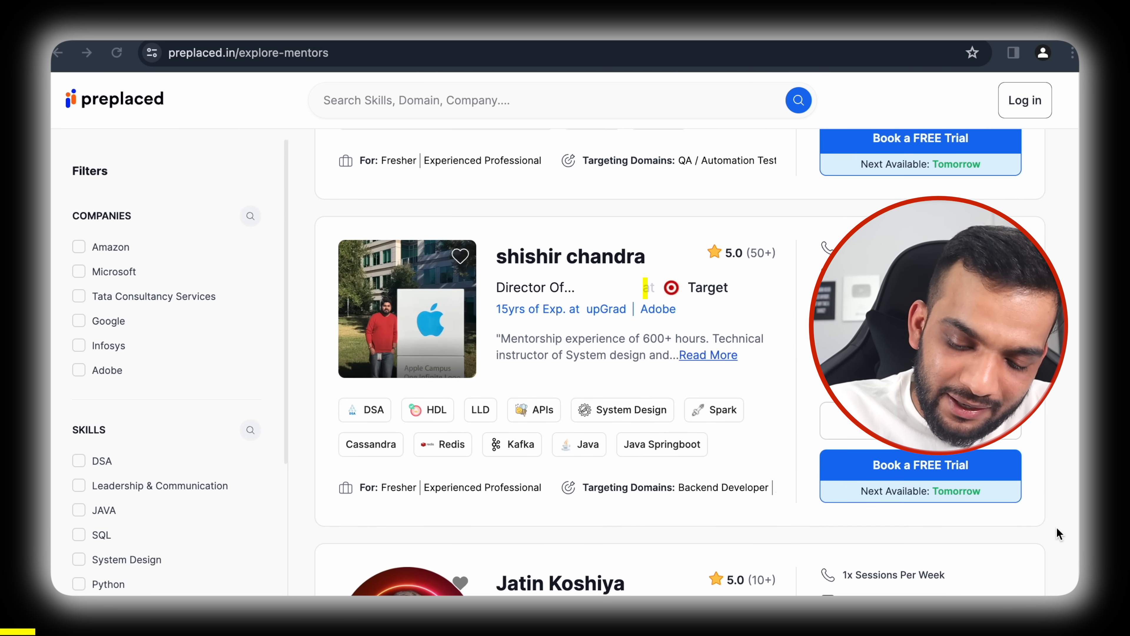
scroll(down, 3)
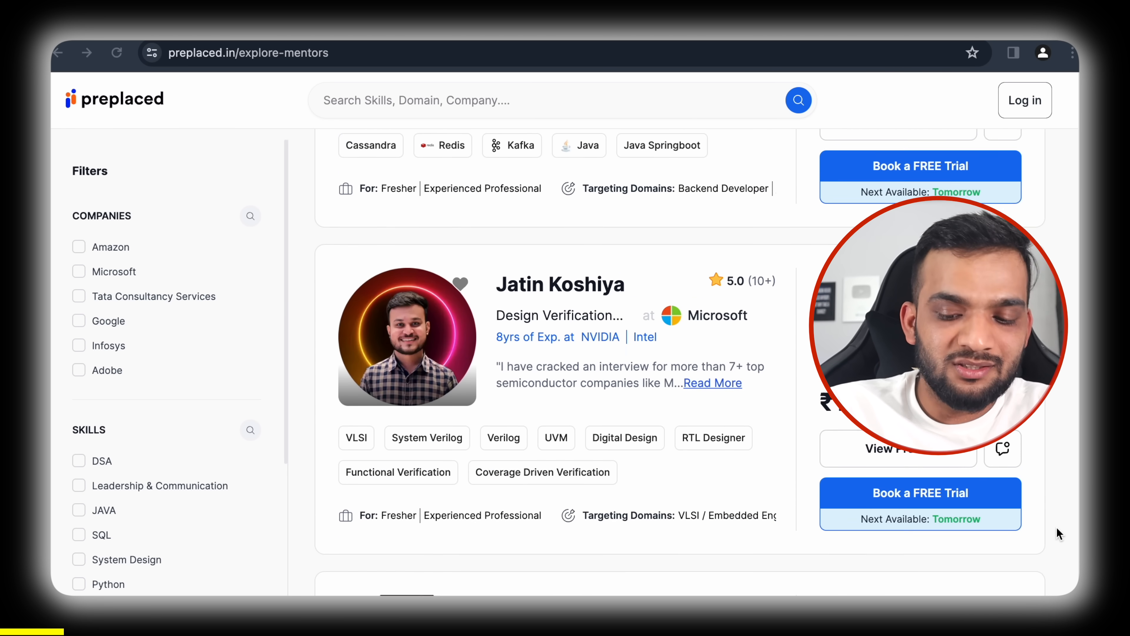
scroll(down, 3)
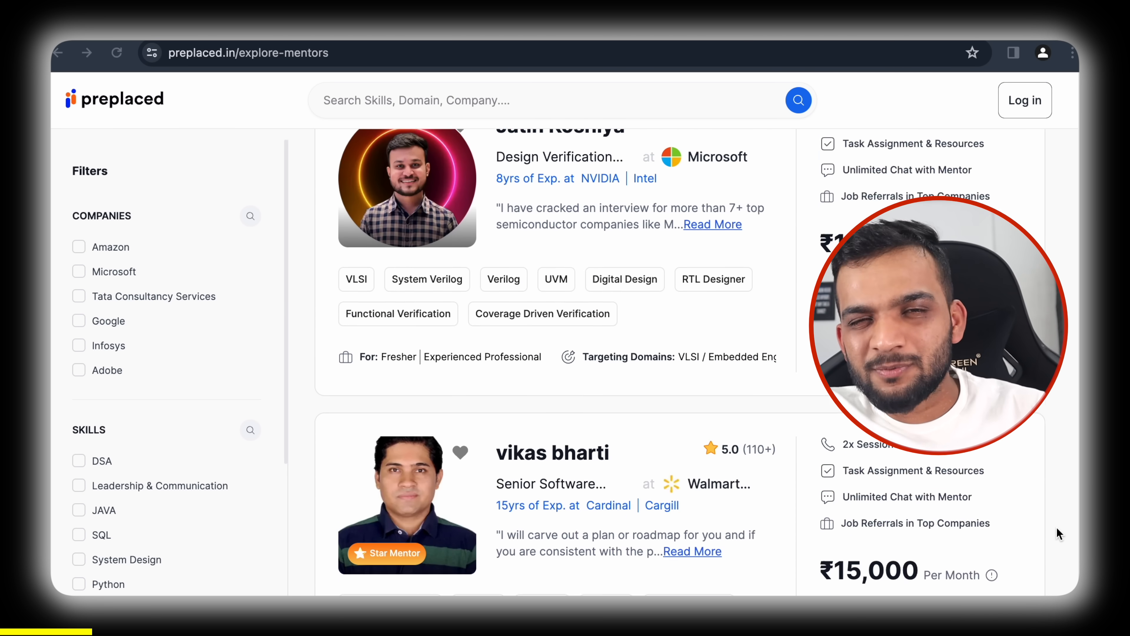
scroll(down, 3)
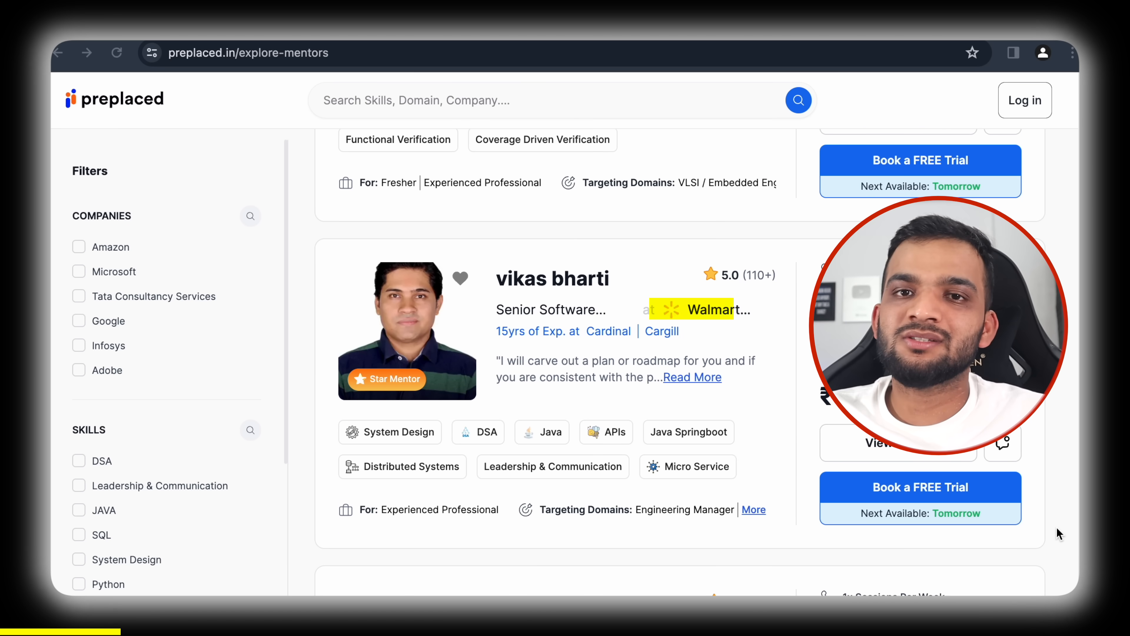
scroll(down, 3)
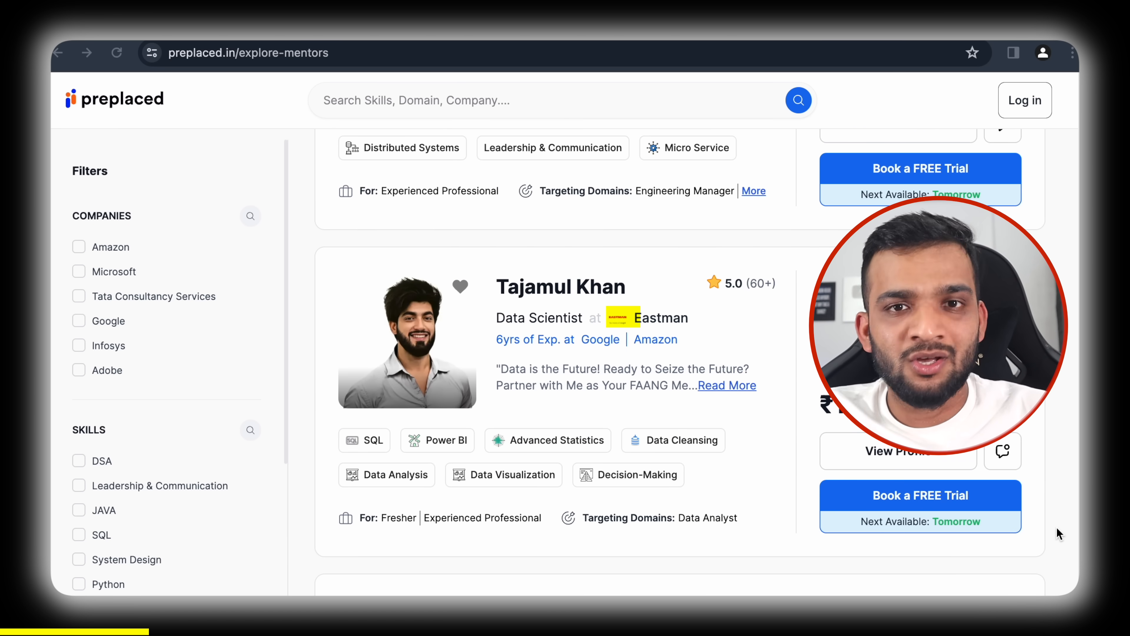
scroll(down, 3)
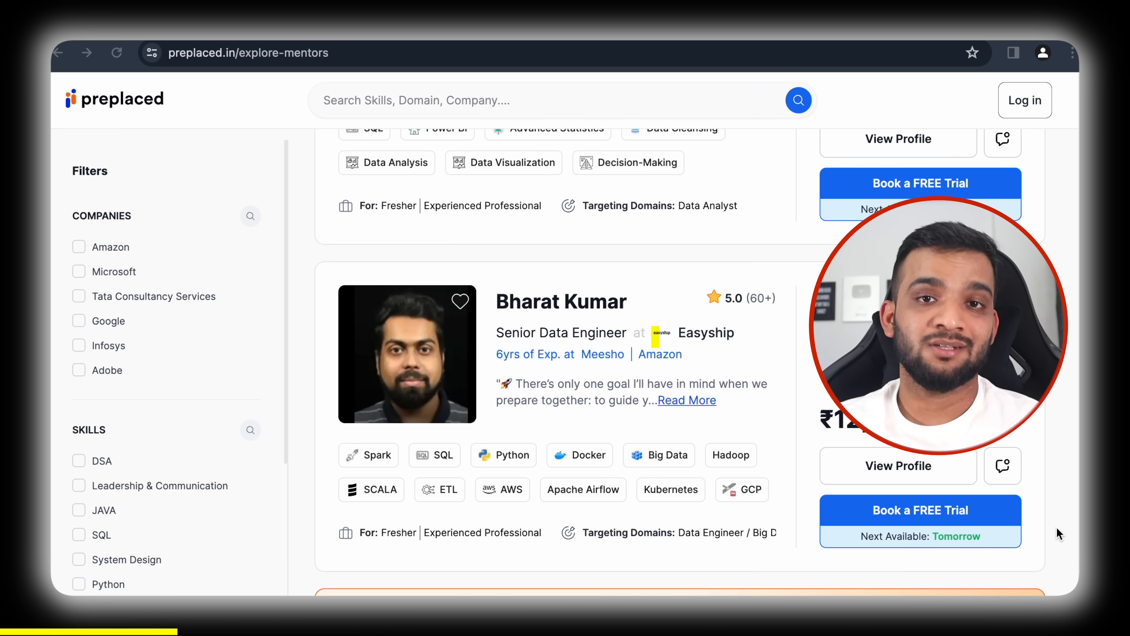
scroll(down, 3)
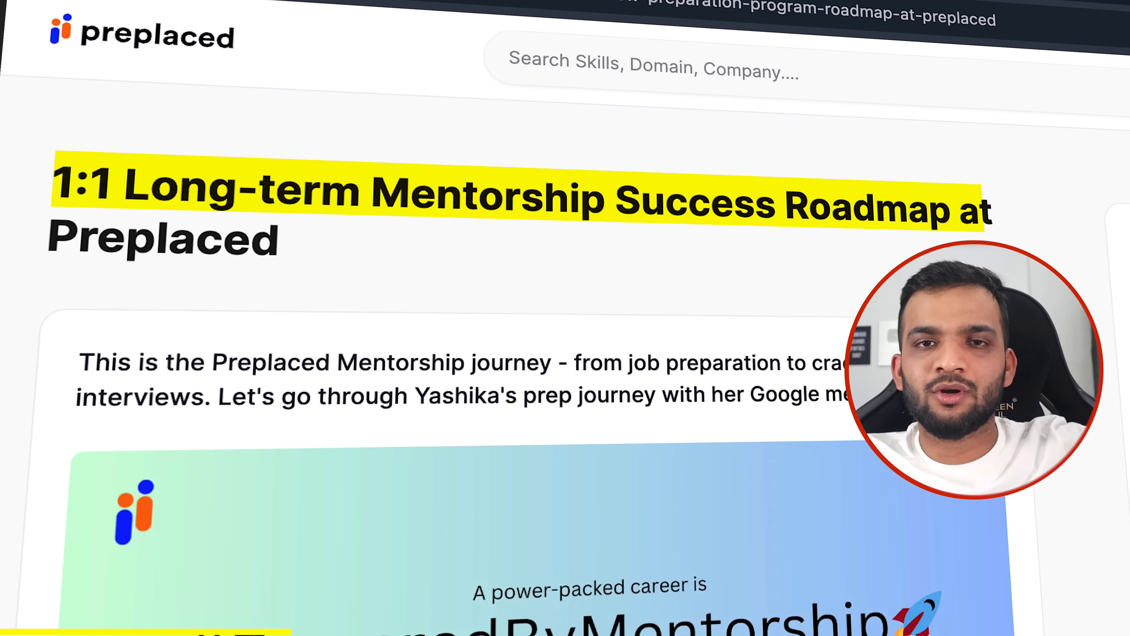
scroll(down, 3)
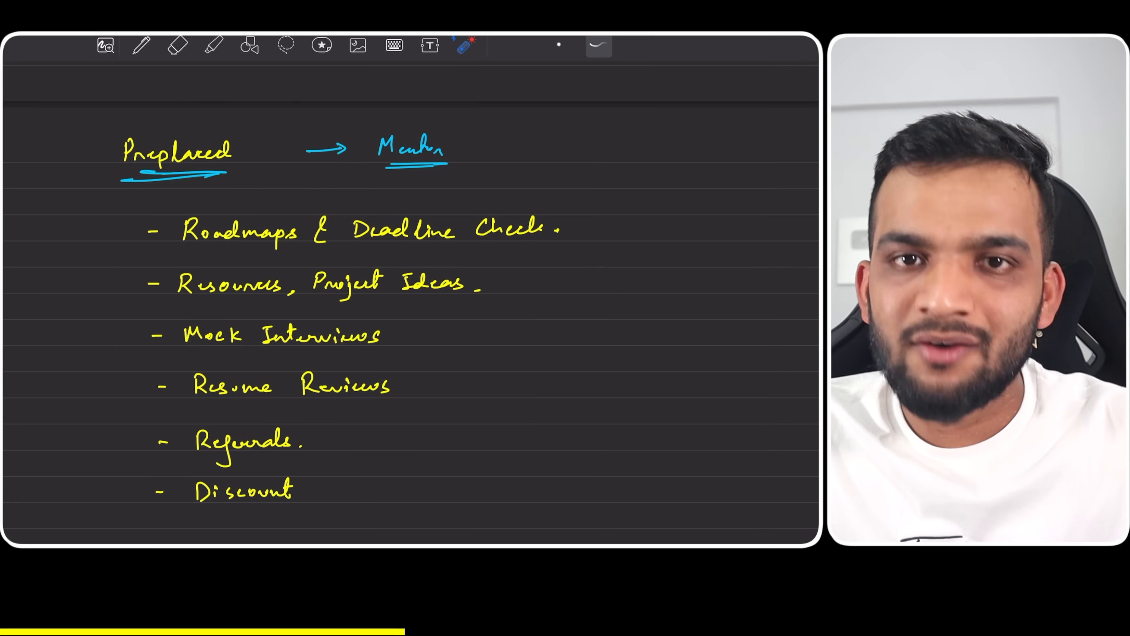
- Underline 'Resources' in red in the Preplaced mentor benefits list
drag(183, 306, 266, 302)
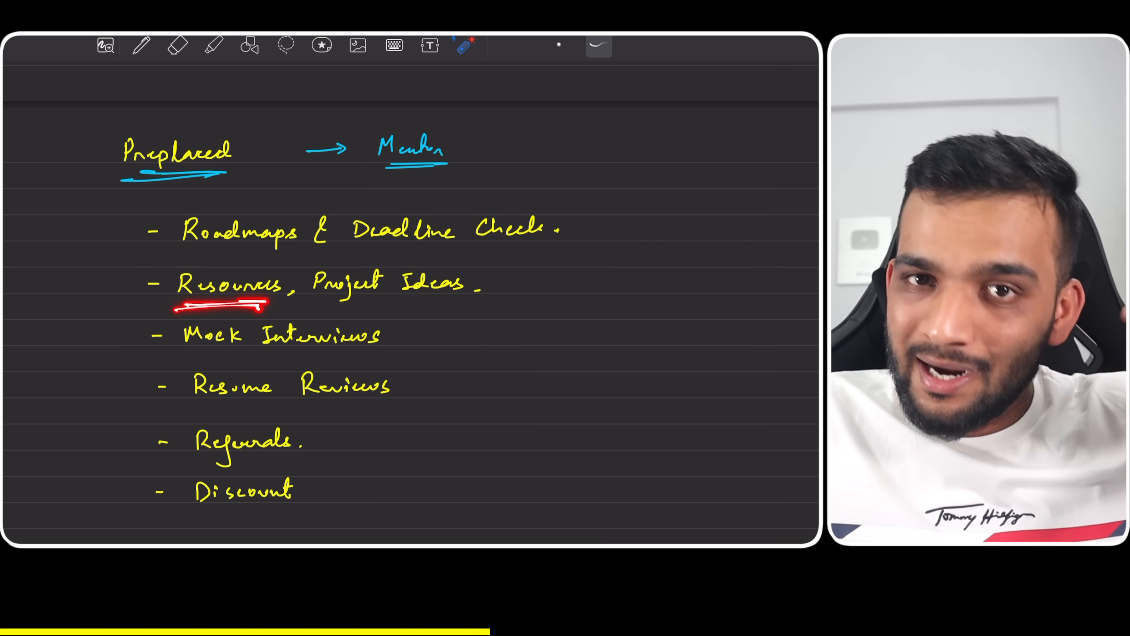
drag(328, 299, 433, 299)
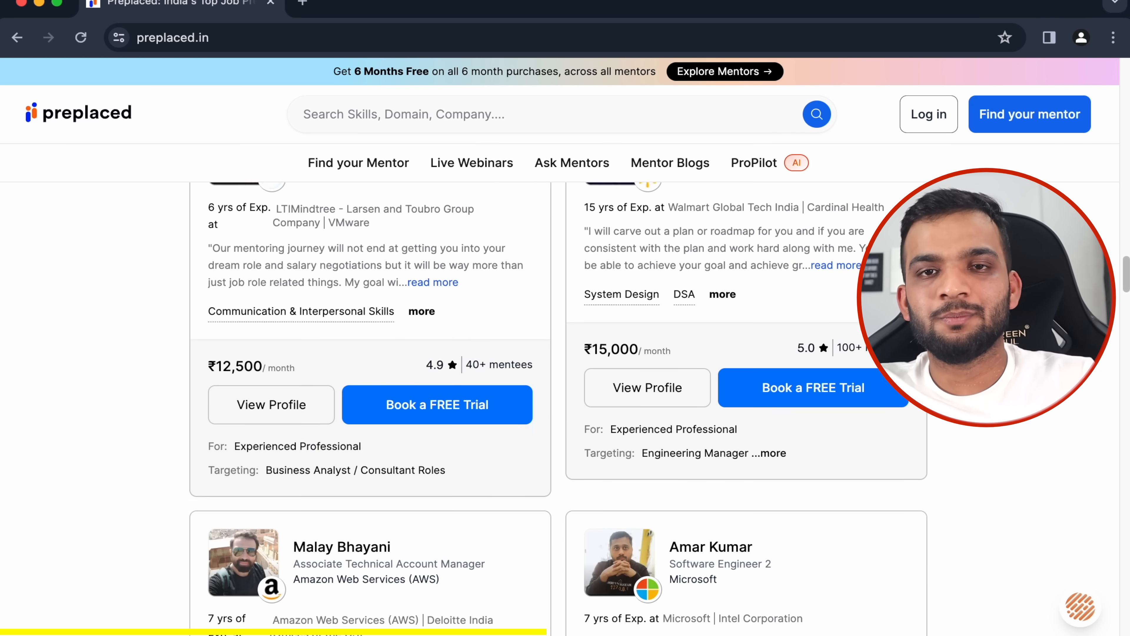
- Scroll through Preplaced's mentor cards and the 1:1 sessions and unlimited chat features
scroll(down, 3)
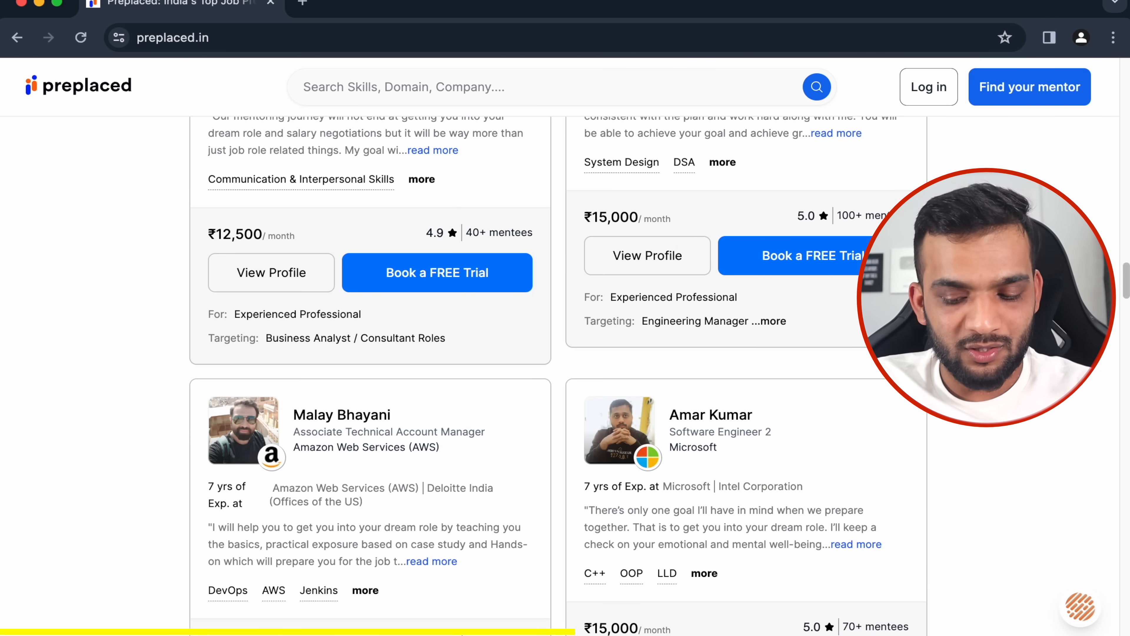
scroll(down, 3)
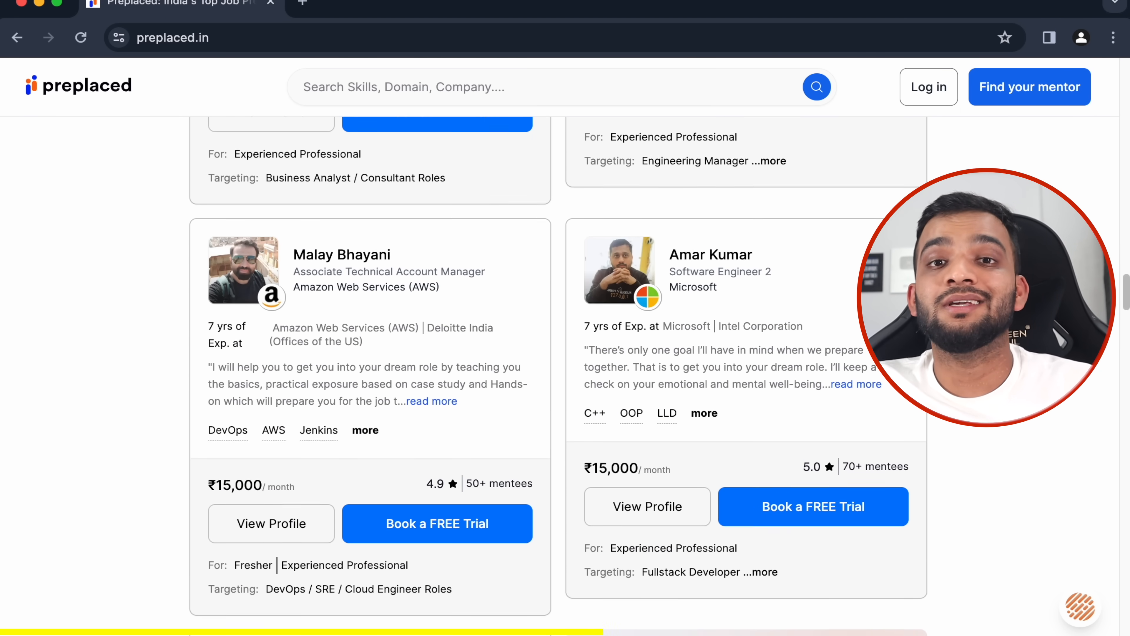
scroll(down, 3)
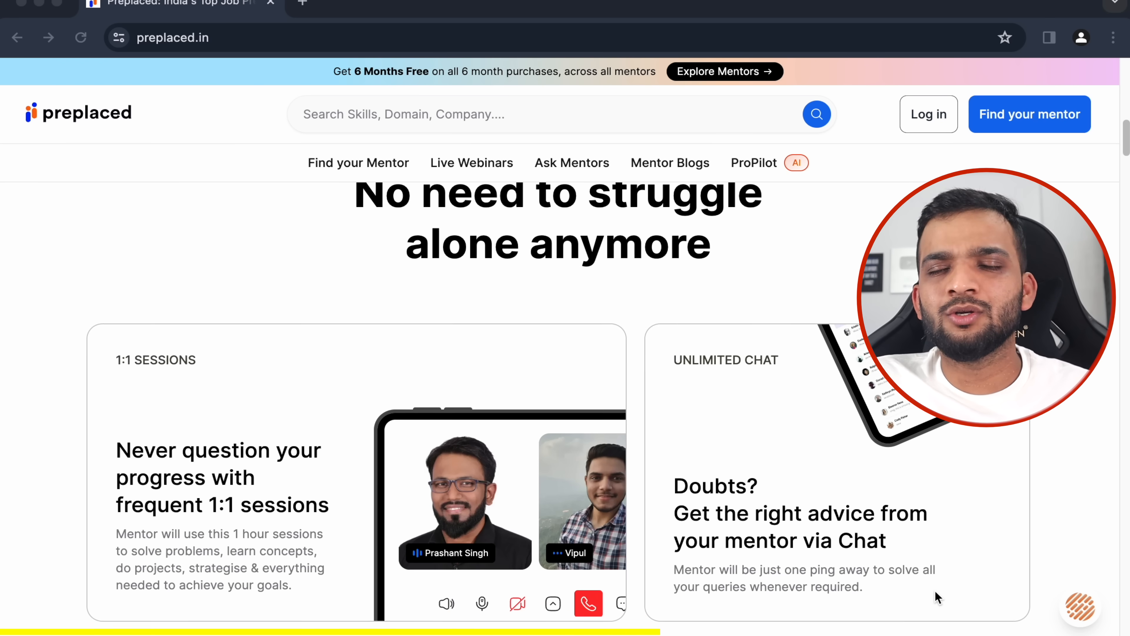
scroll(down, 3)
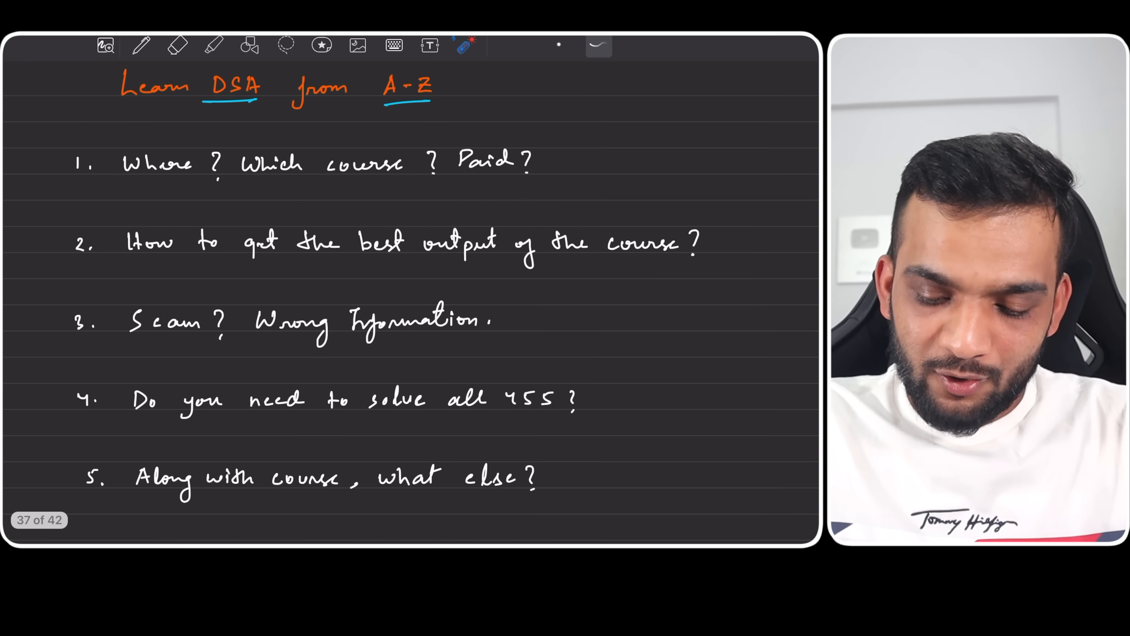
- Tick questions 1 and 2 and write 'C++ in 1 shot' with 'Array' in green above them
click(141, 45)
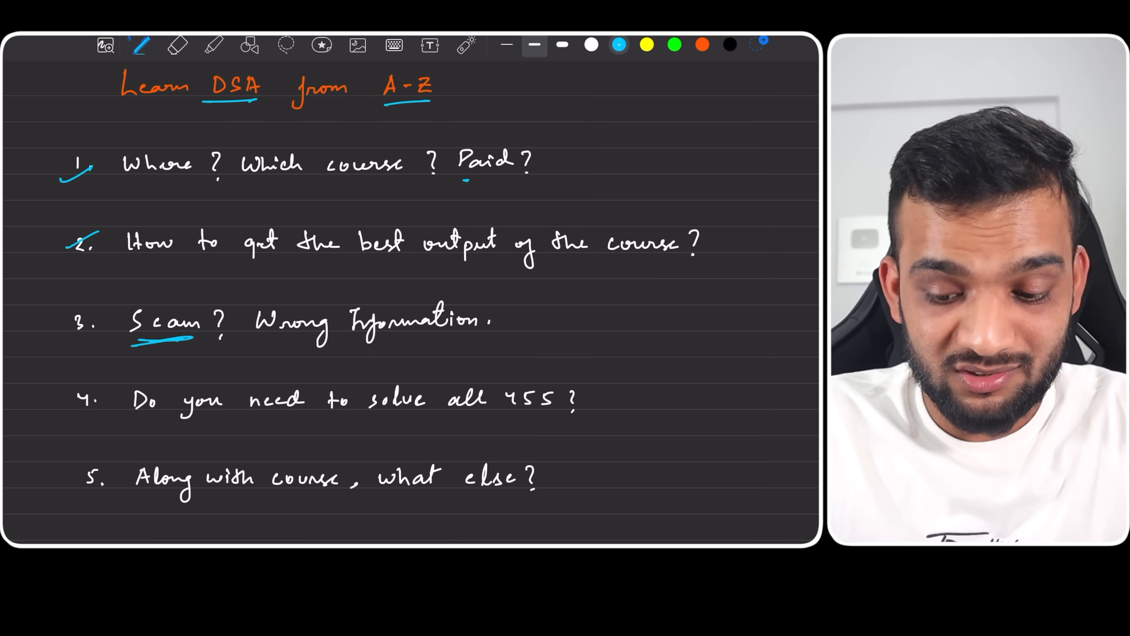
drag(465, 174, 508, 175)
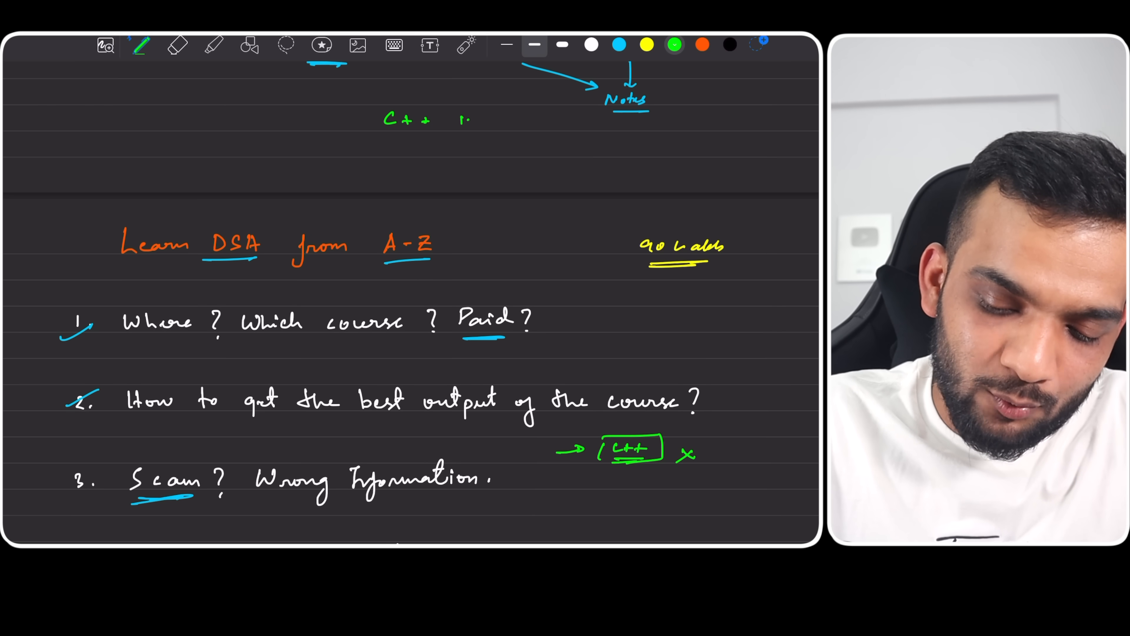
text(in 1 Shot)
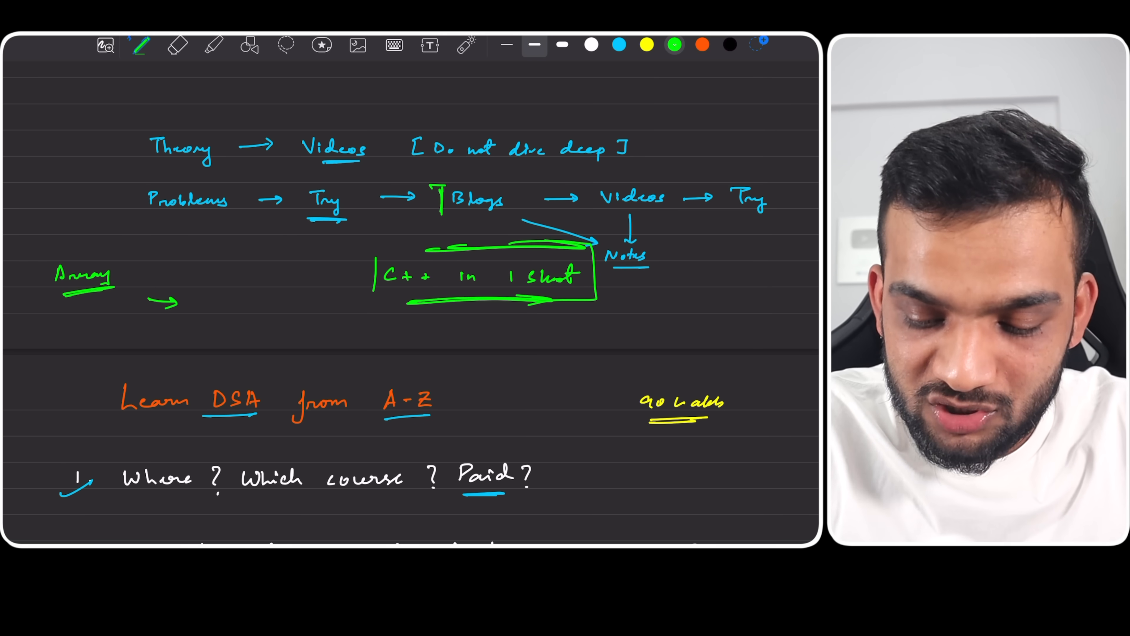
drag(450, 180, 530, 223)
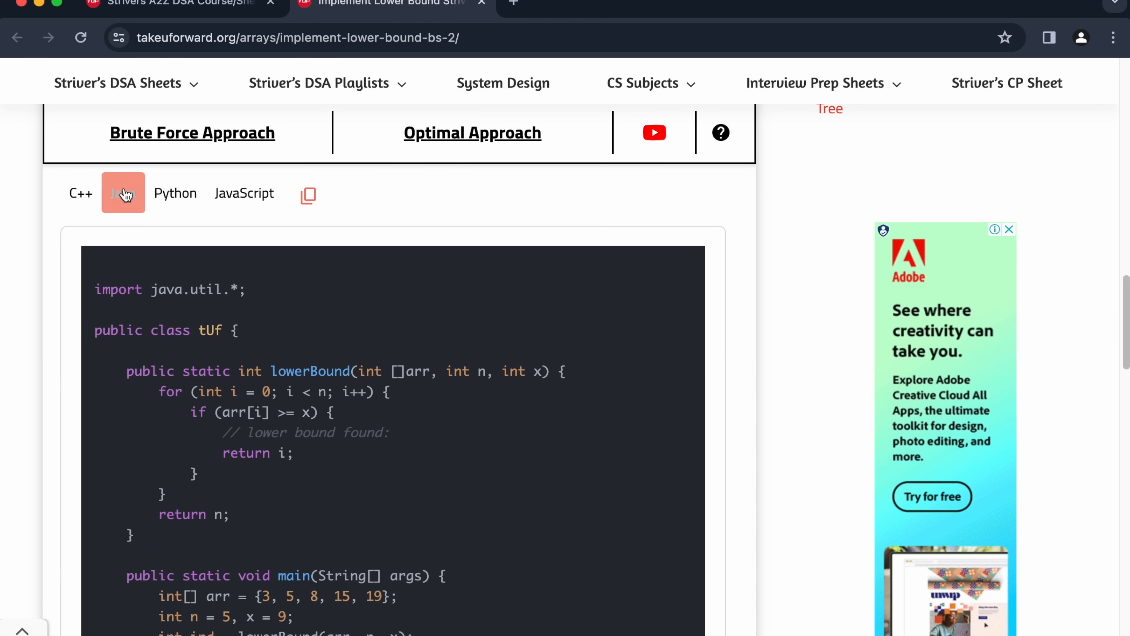
- Show the Java version of the lower bound article's solution code
click(175, 193)
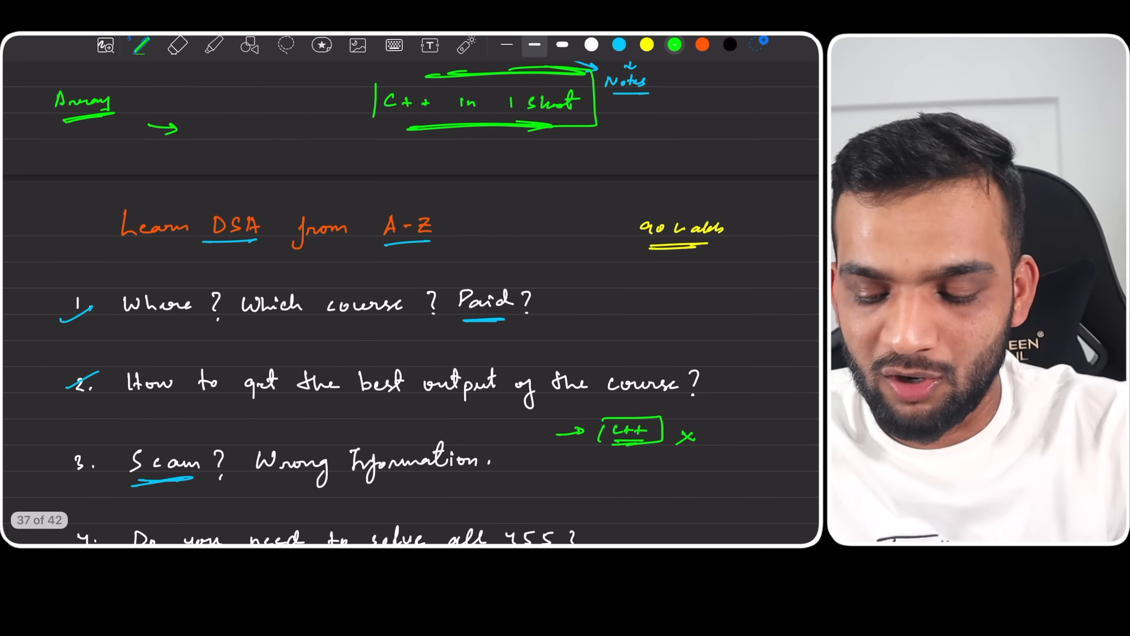
- Underline 'Scam' in green under question 3
scroll(down, 3)
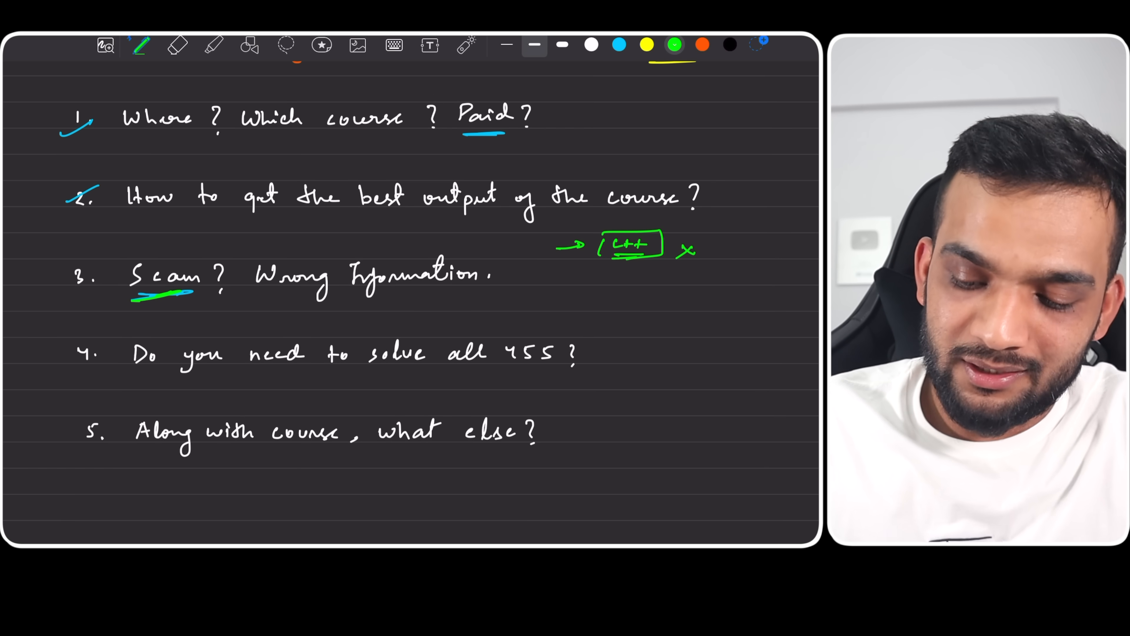
drag(555, 277, 605, 278)
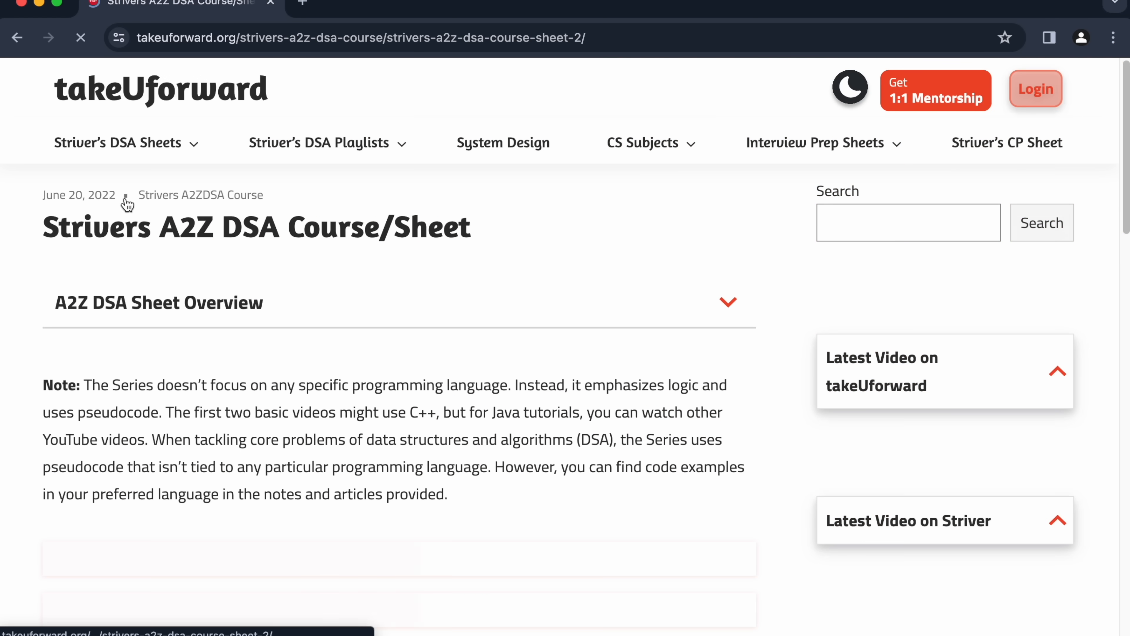
- Expand Step 3 Arrays on the A2Z sheet to show its parts
scroll(down, 3)
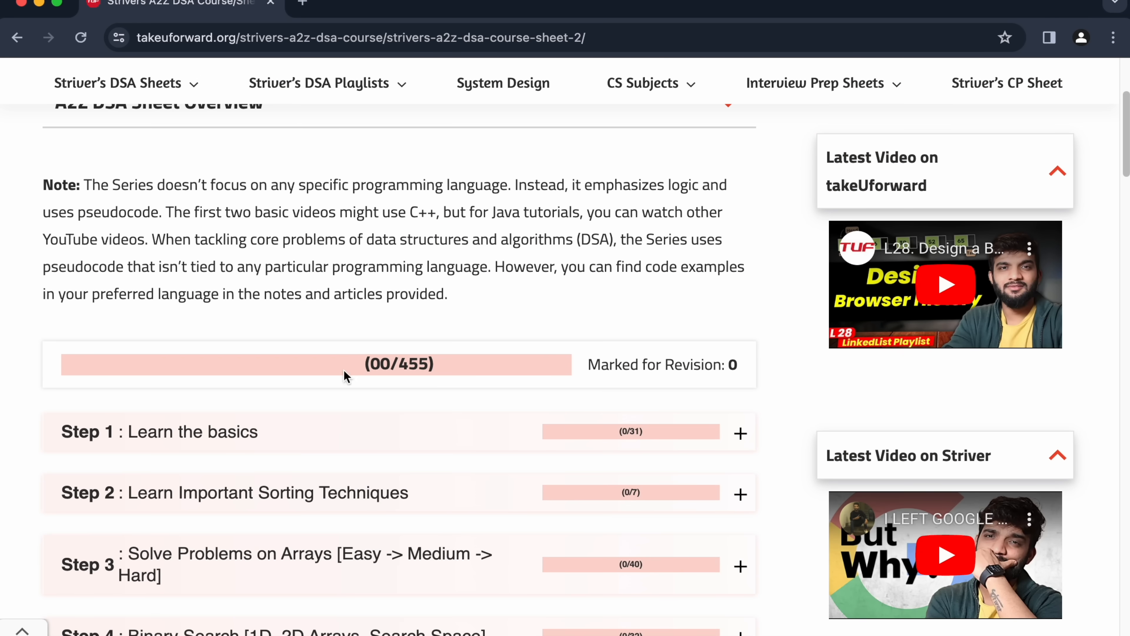
click(739, 566)
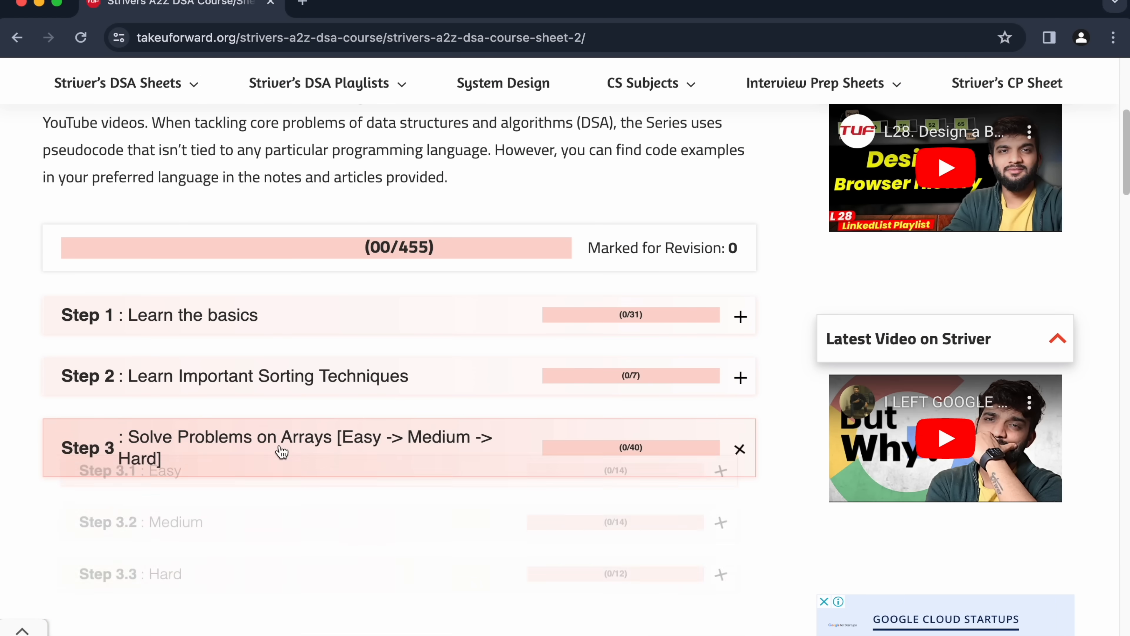
scroll(down, 3)
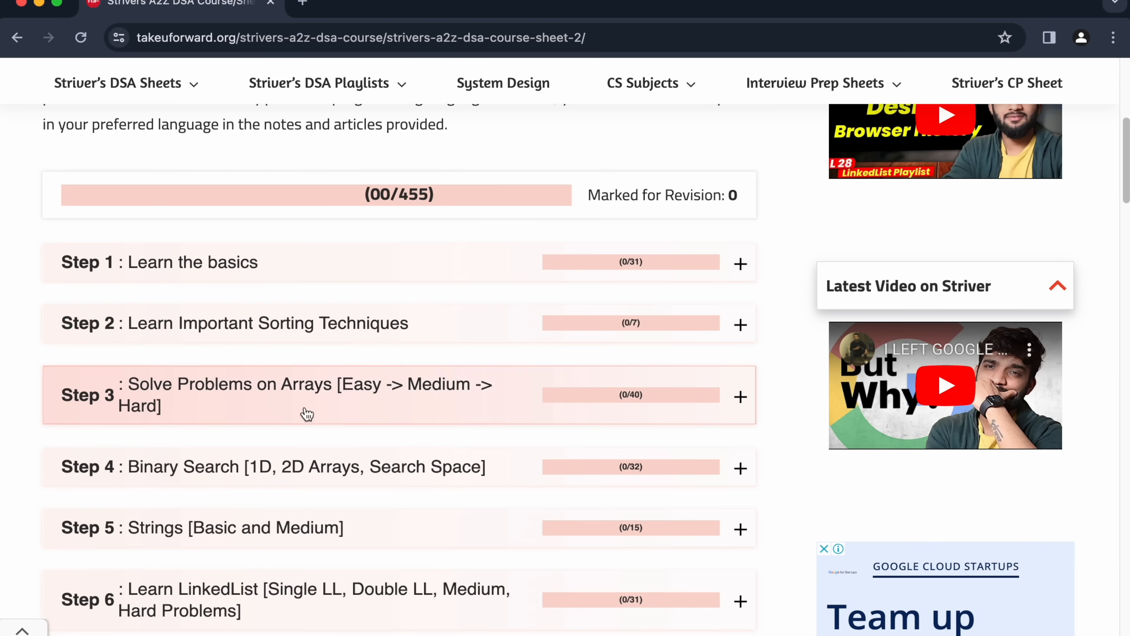
mouse_move(282, 466)
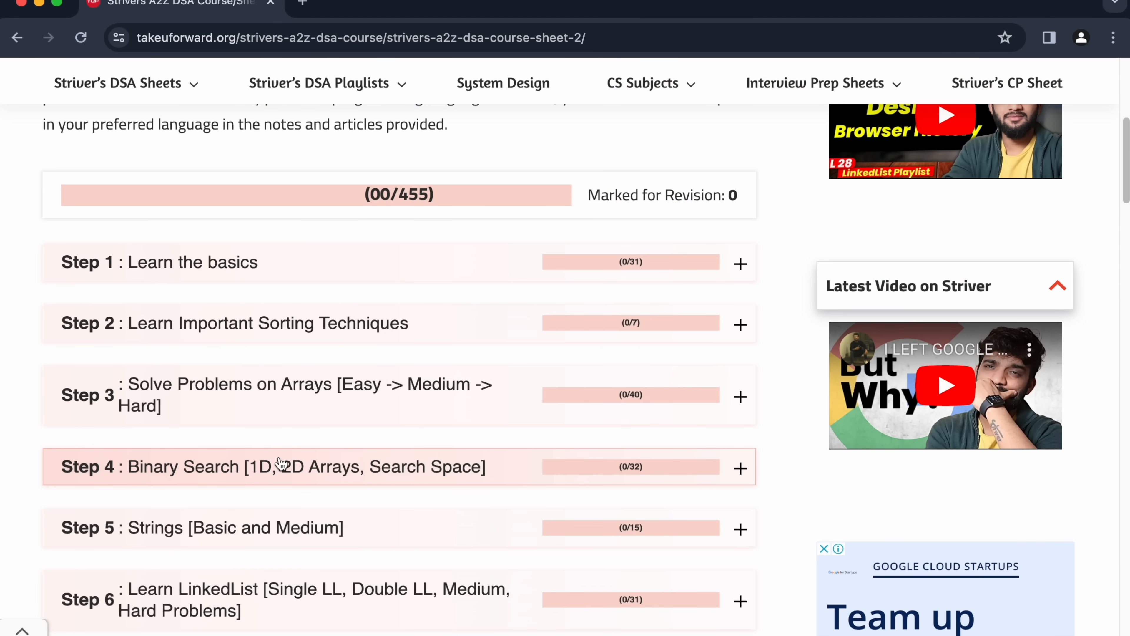
- Expand Step 4 Binary Search and its Step 4.2 BS on Answers sub-section
click(740, 467)
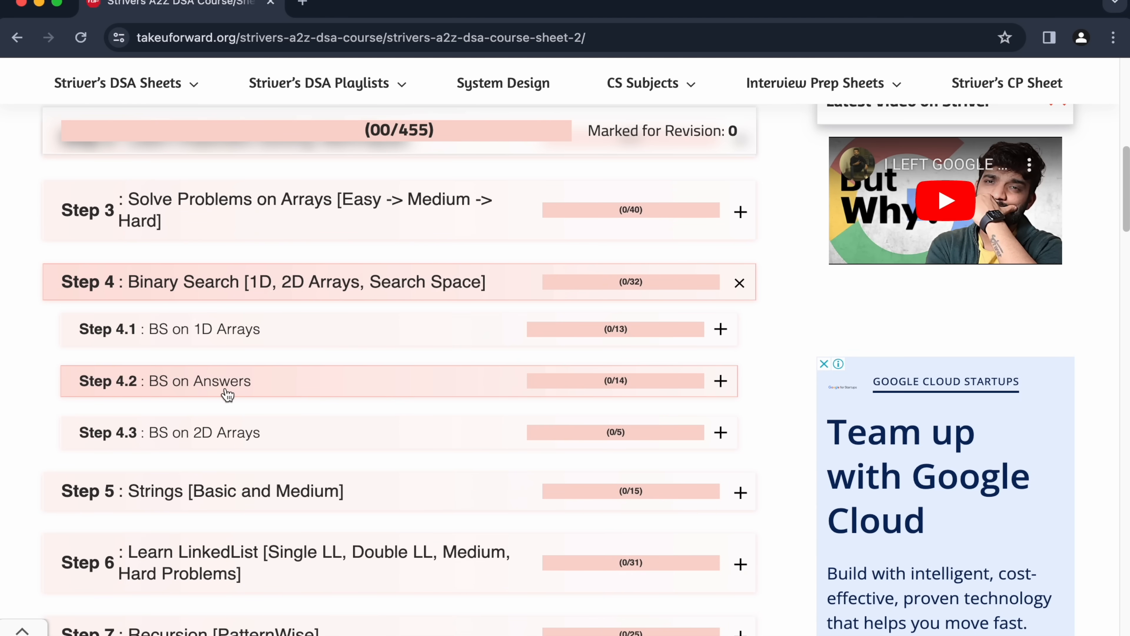
click(719, 381)
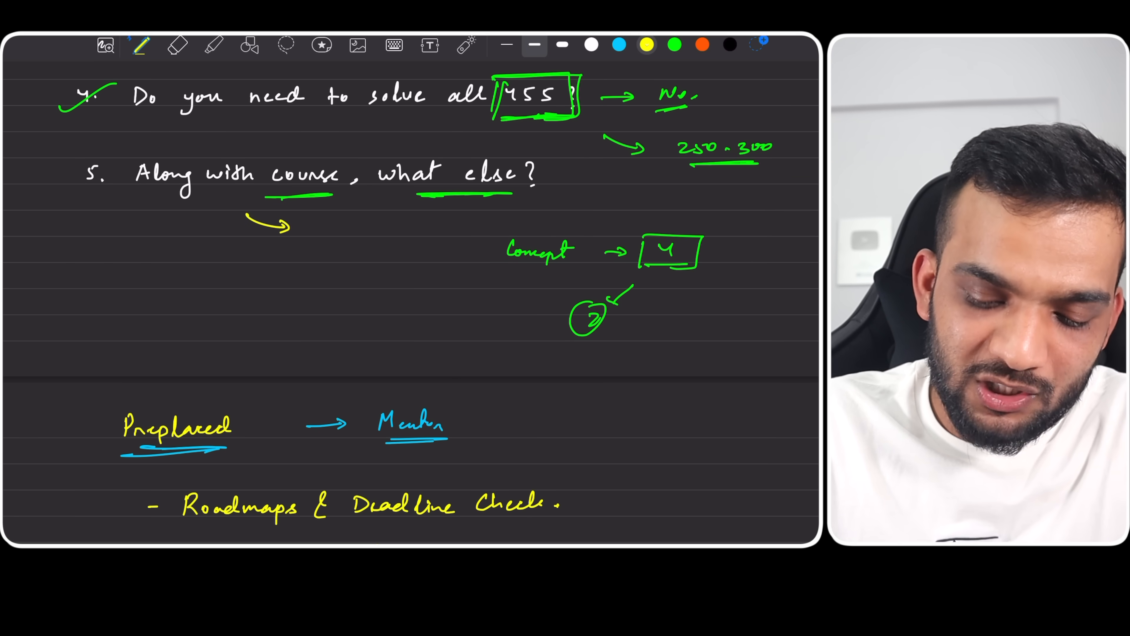
- Write 'Contest' in yellow under question 5 before viewing the Codeforces contests list
text(Content)
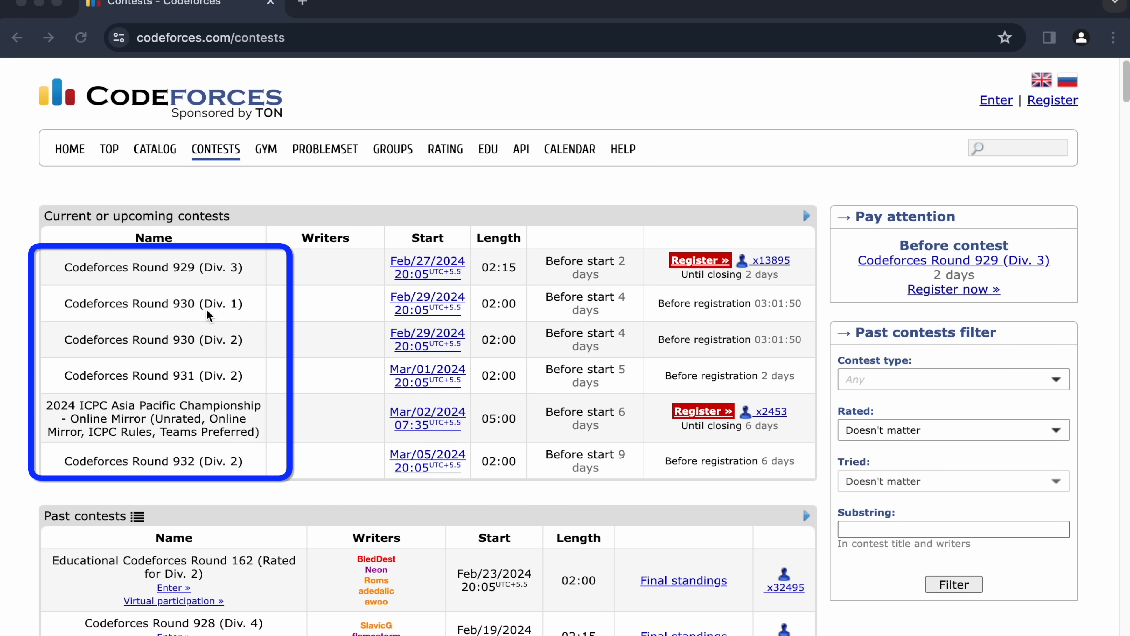
mouse_move(142, 358)
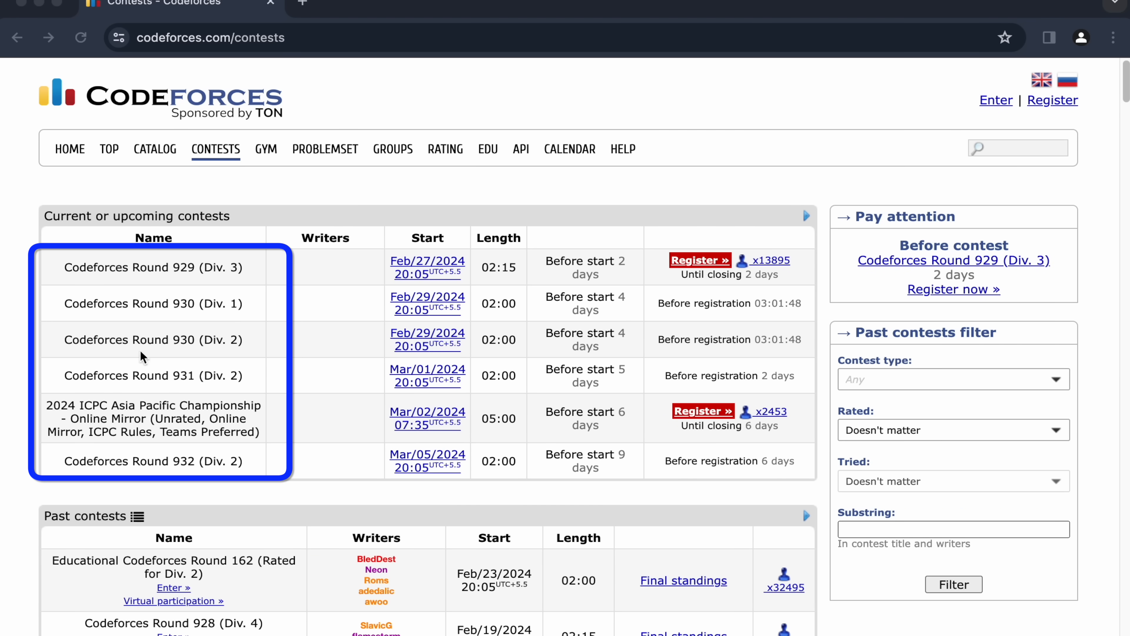
mouse_move(264, 463)
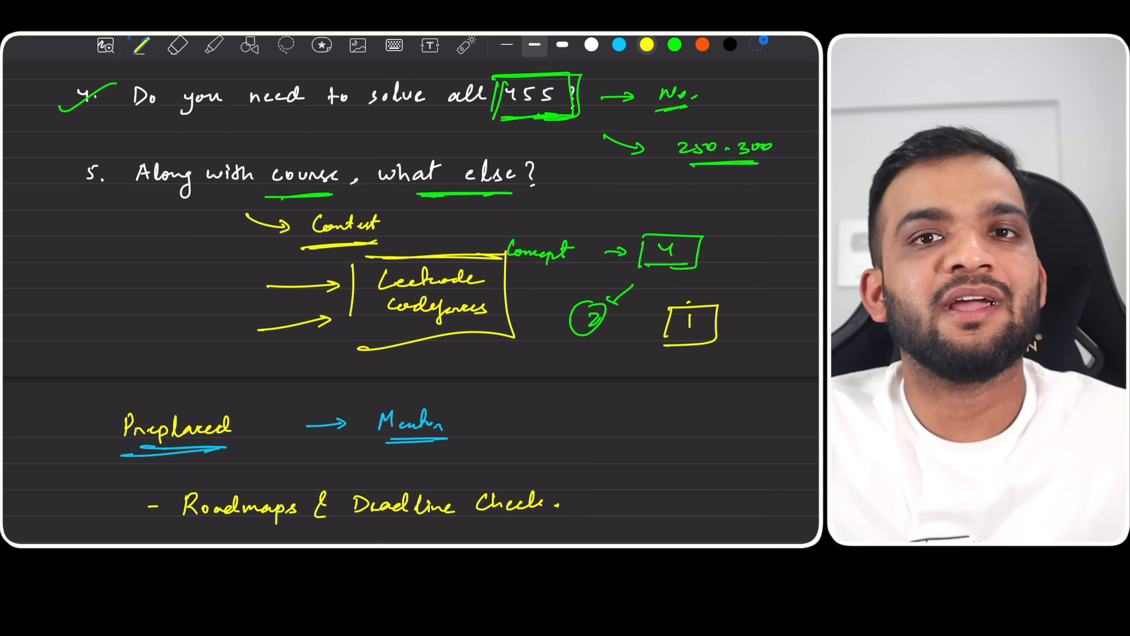
- Write an underlined yellow '2 years' to the left of the Leetcode and Codeforces contest notes
text(2 years)
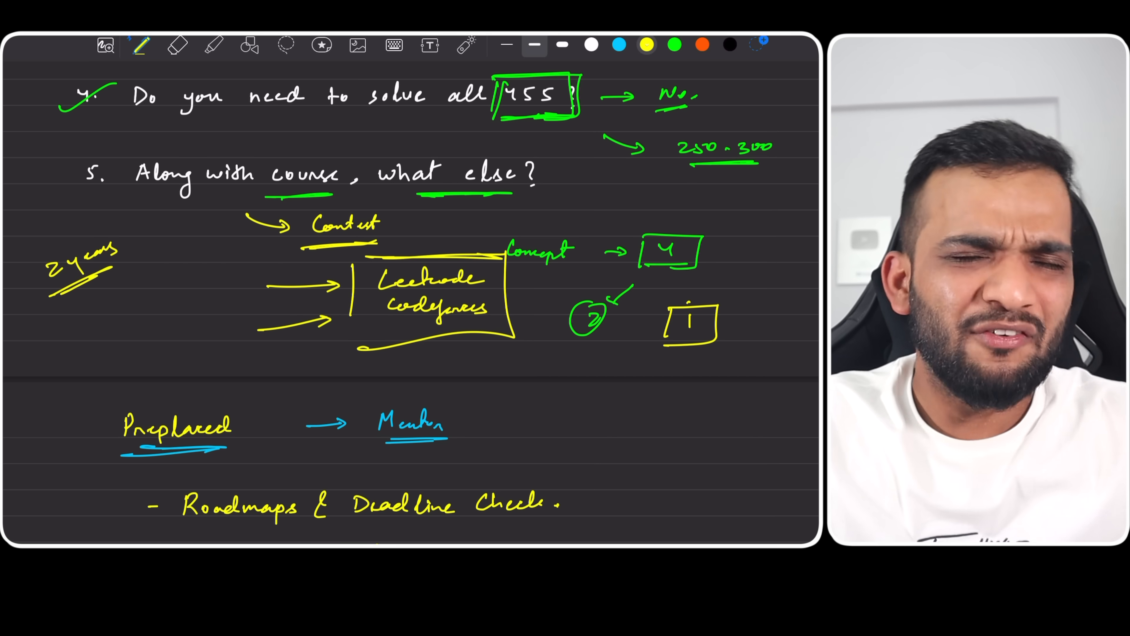